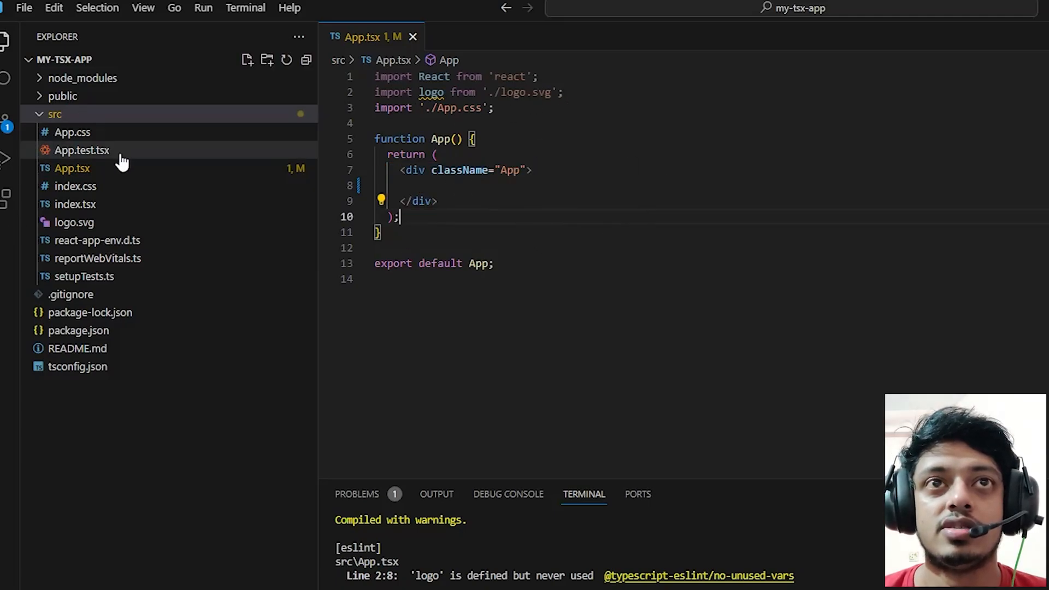
mouse_move(54, 113)
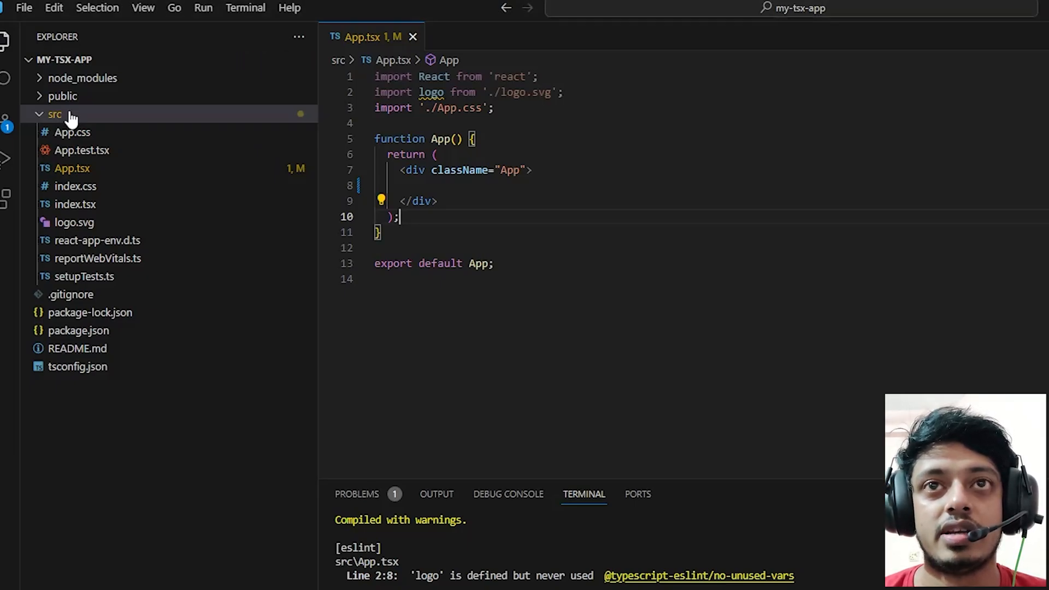
Step: Create a 'components' folder inside src of the my-tsx-app project
click(266, 60)
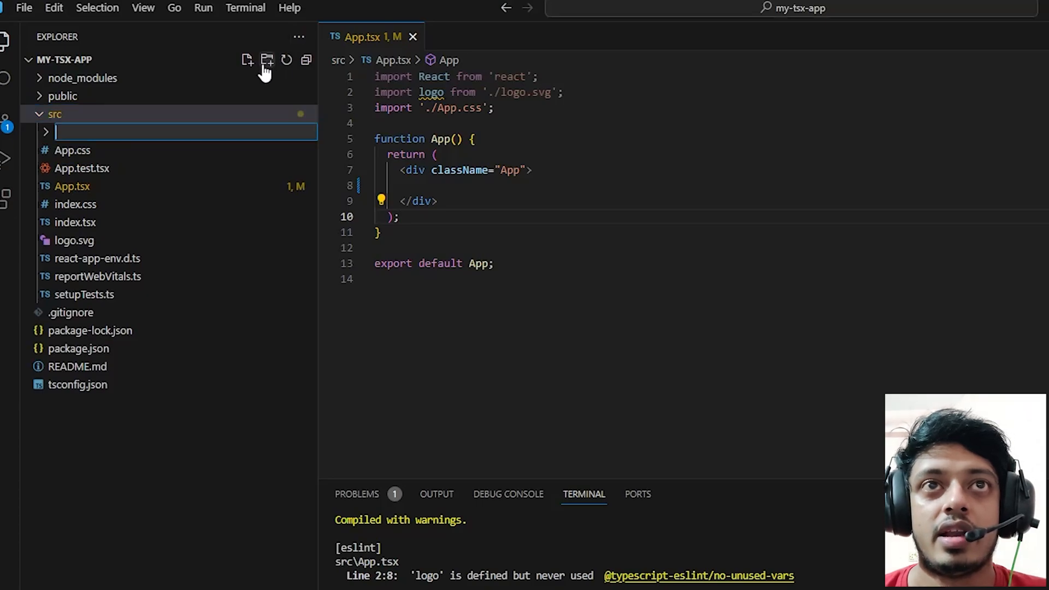
text(components)
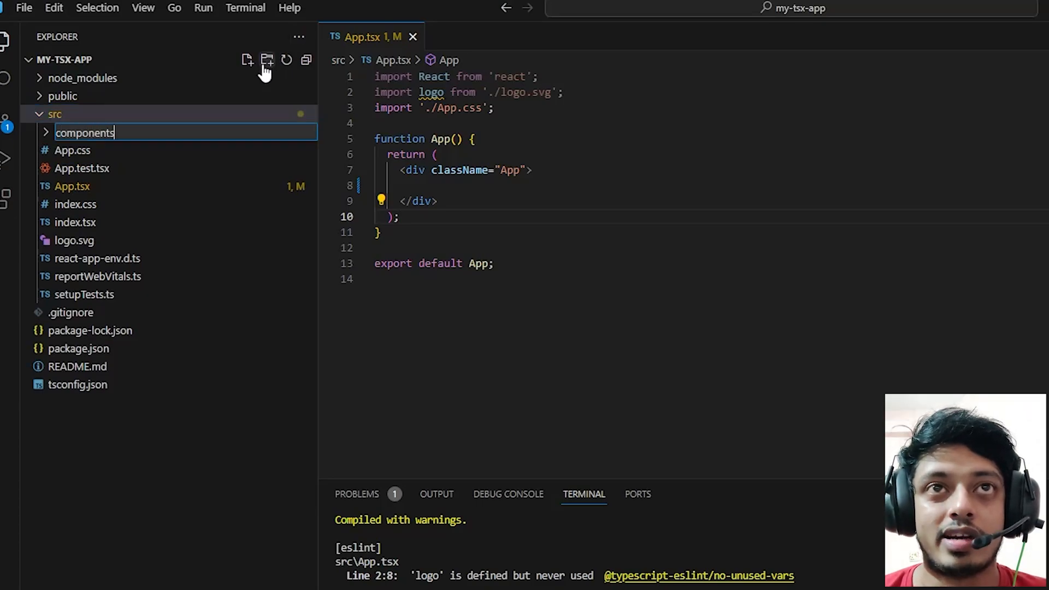
key(Return)
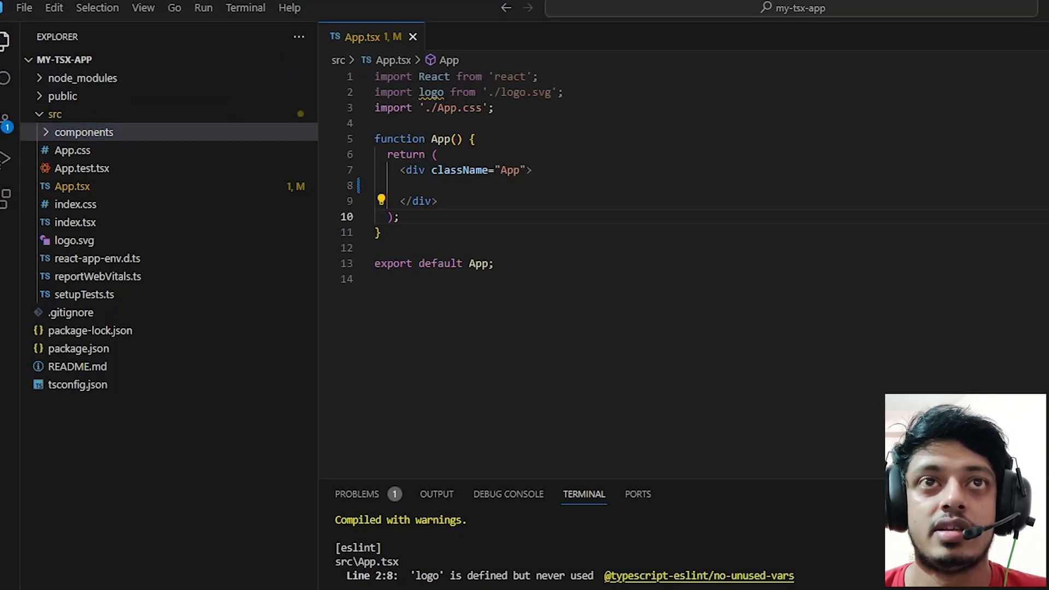
Step: Create CustomButton.tsx with an arrow component returning a 'Custom Button' button
click(83, 132)
text(c)
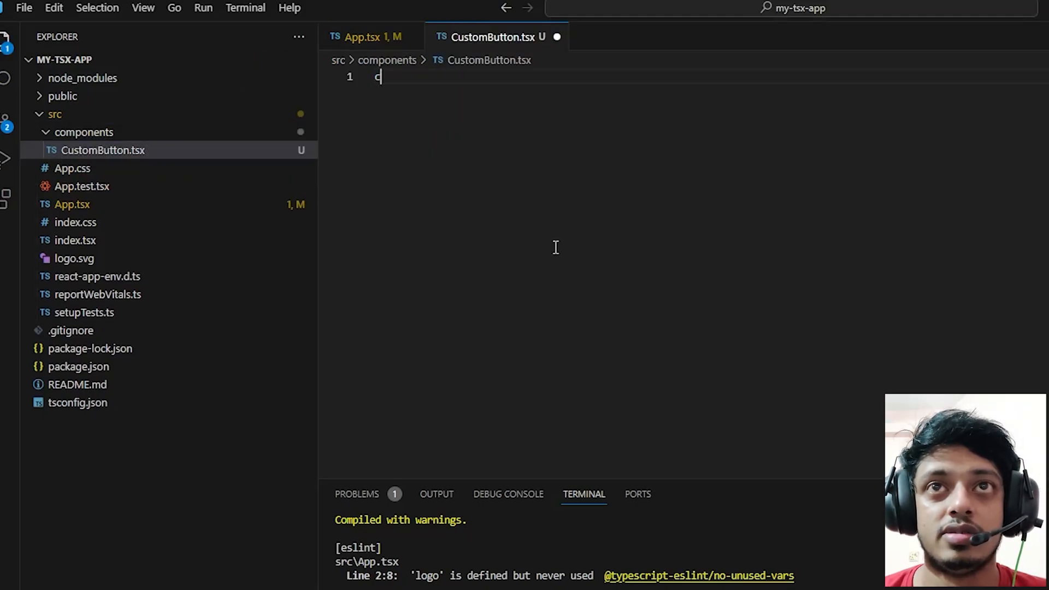
text(onst Custom)
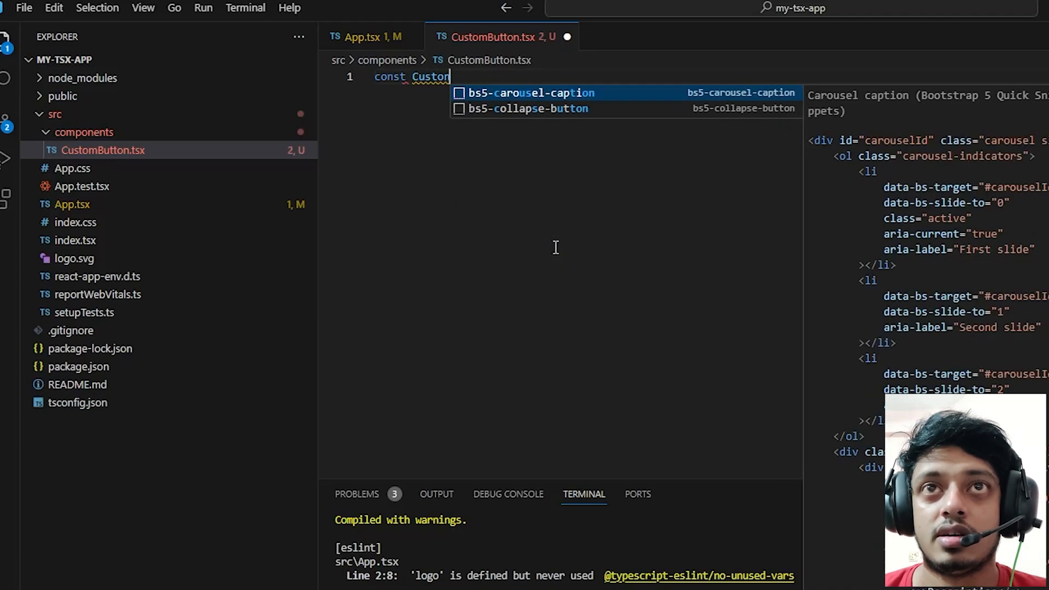
text(m)
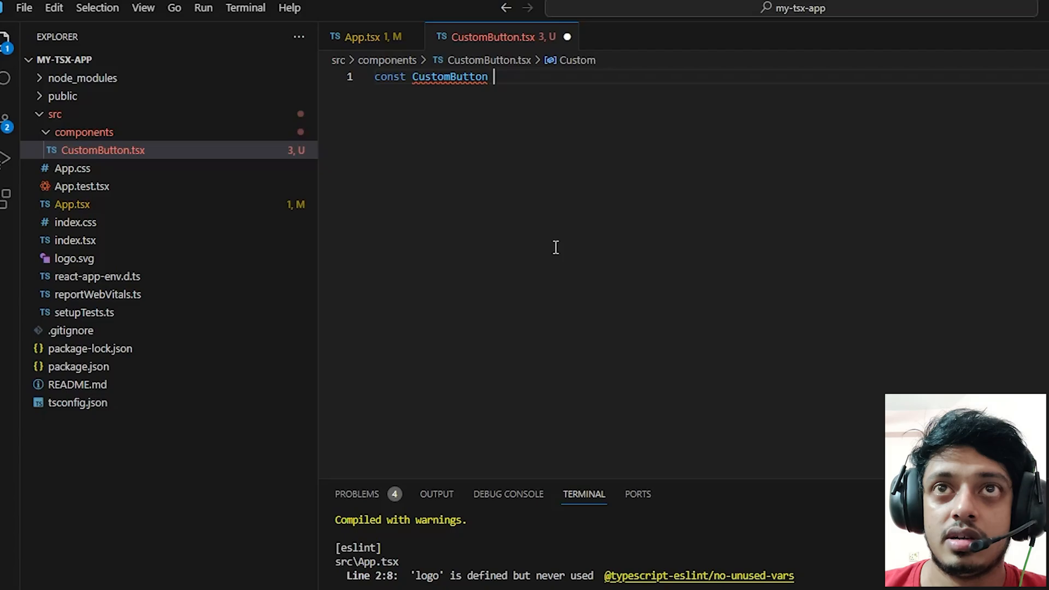
text(= () => {)
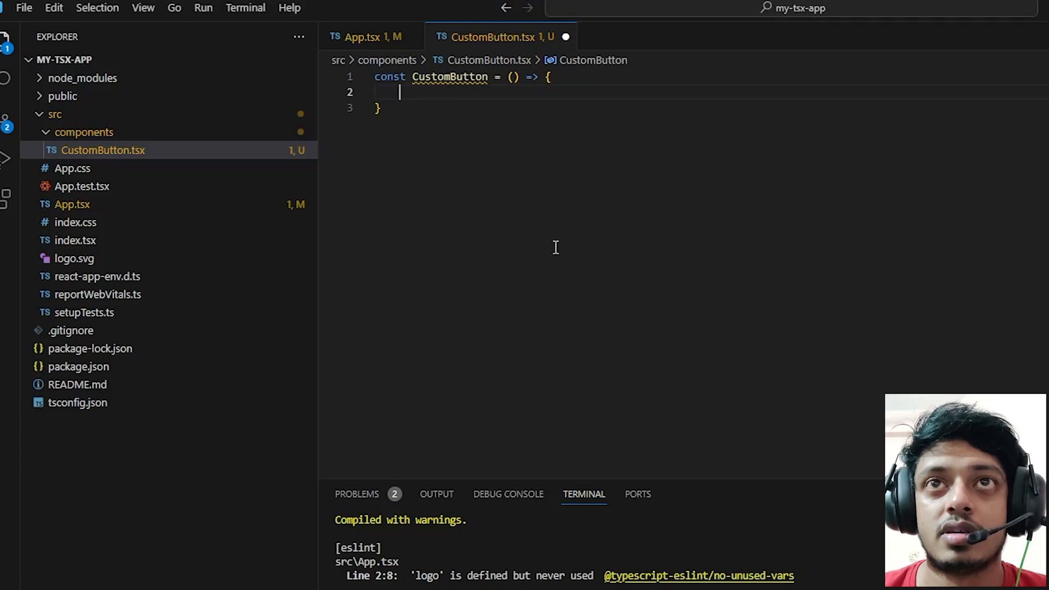
text(return)
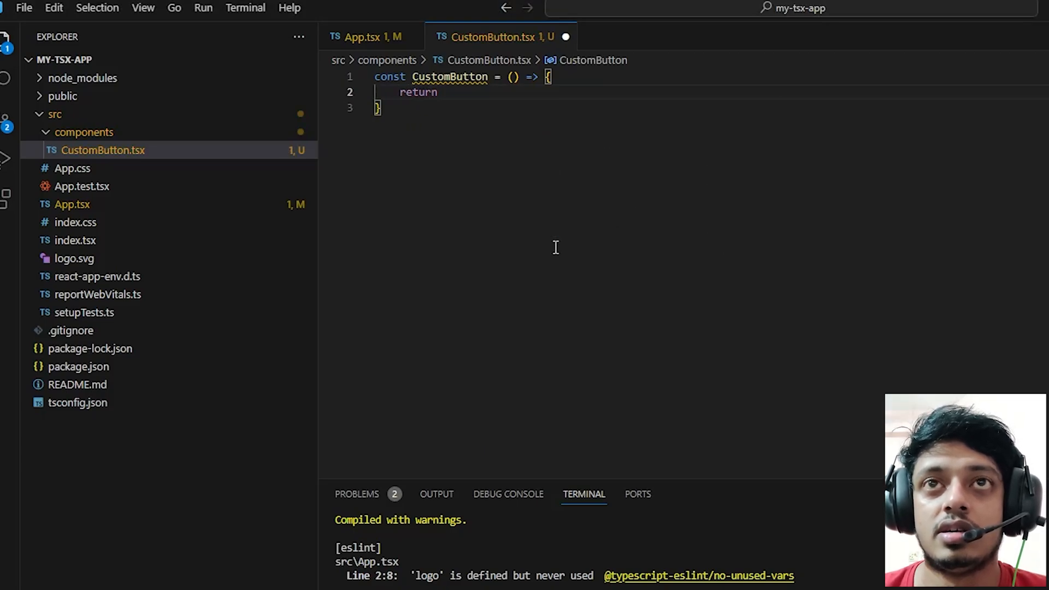
text(<button></button>)
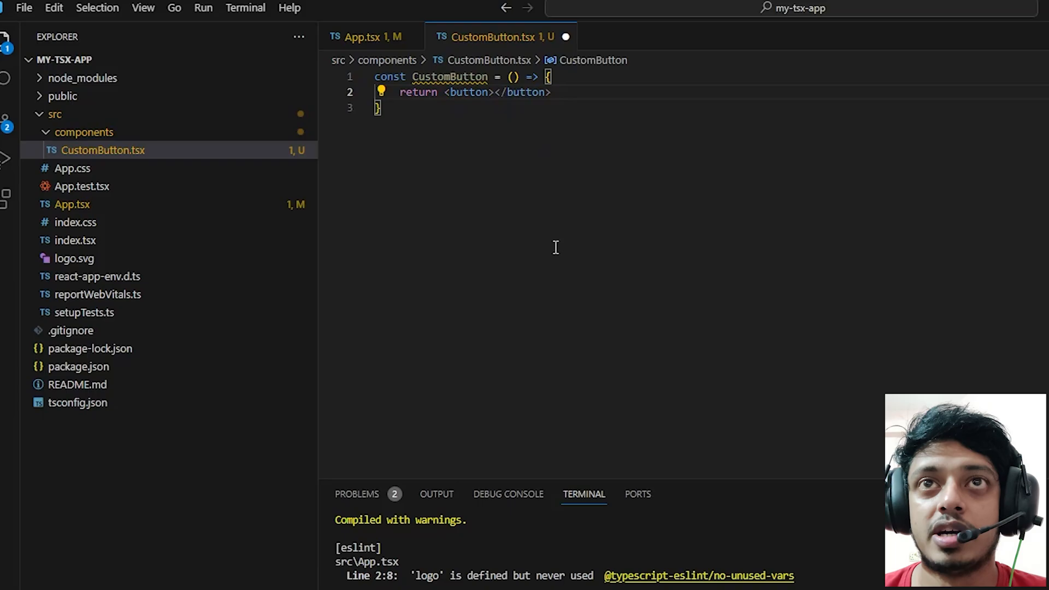
click(494, 92)
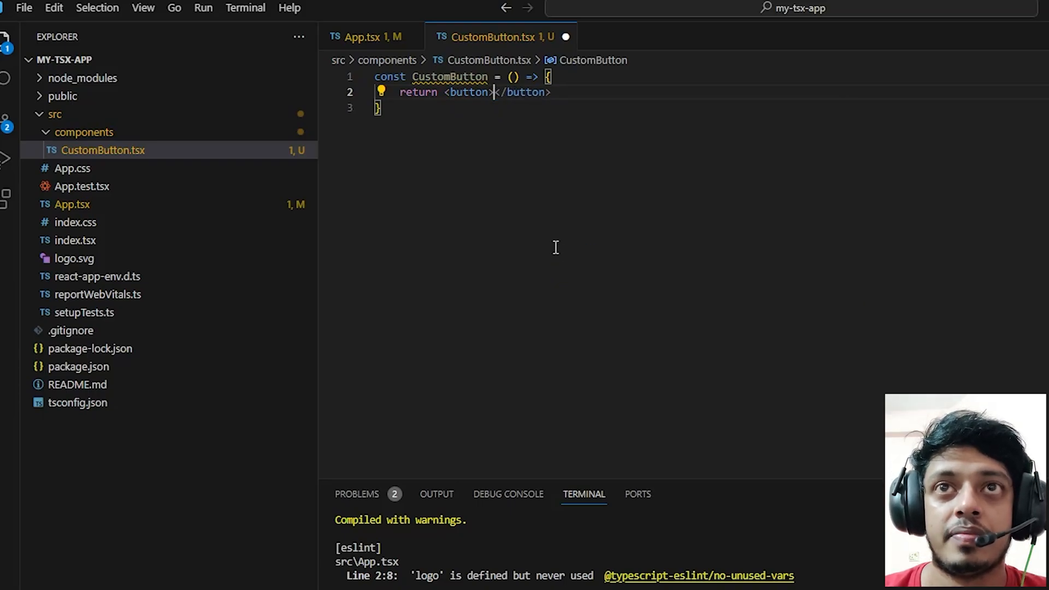
text(Custom Button)
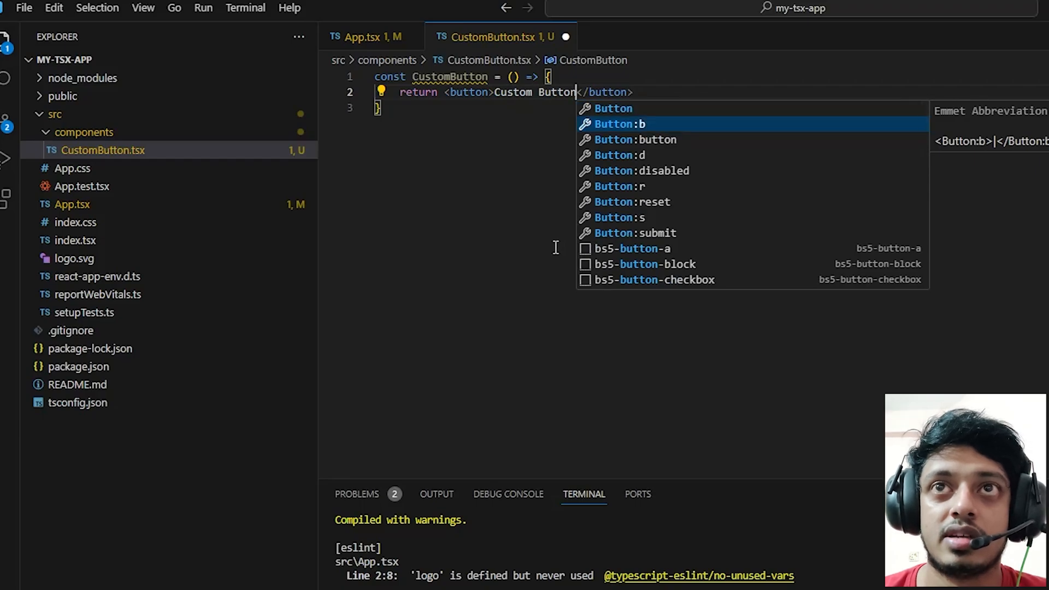
key(Escape)
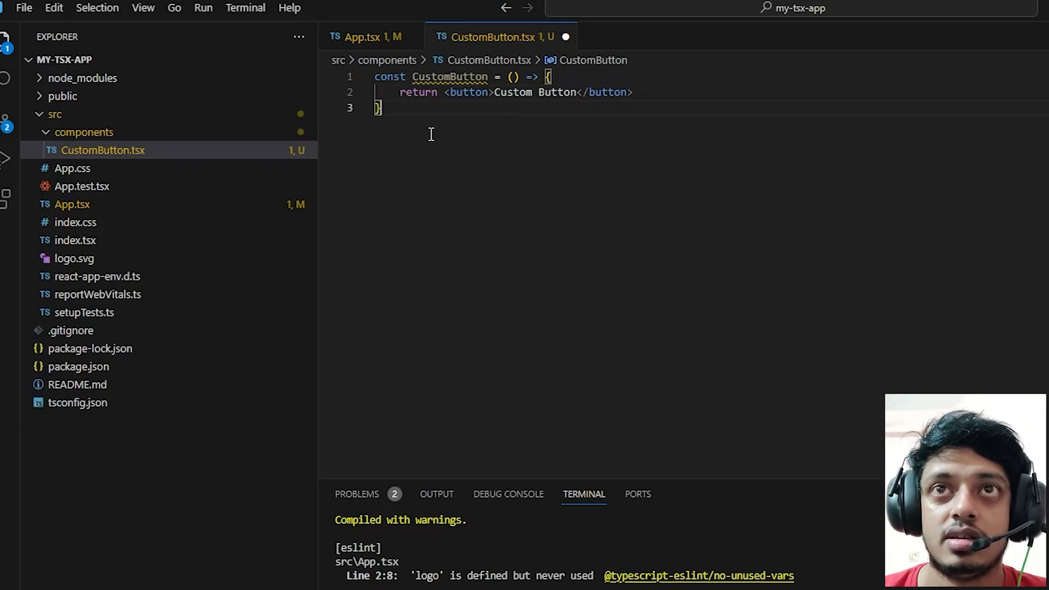
Step: Add 'export default CustomButton' without a trailing semicolon
text(export)
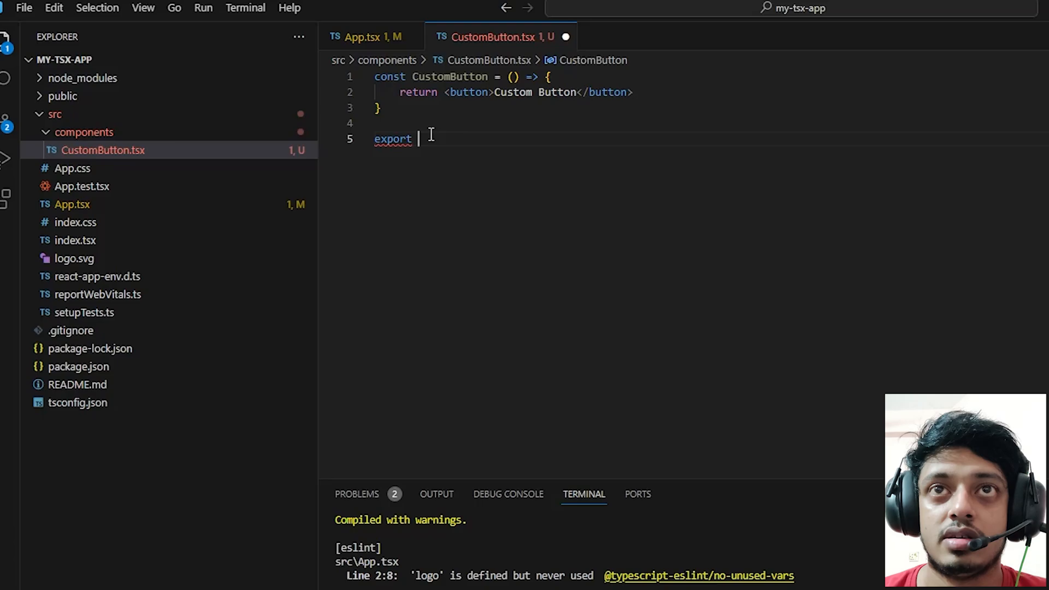
text(default)
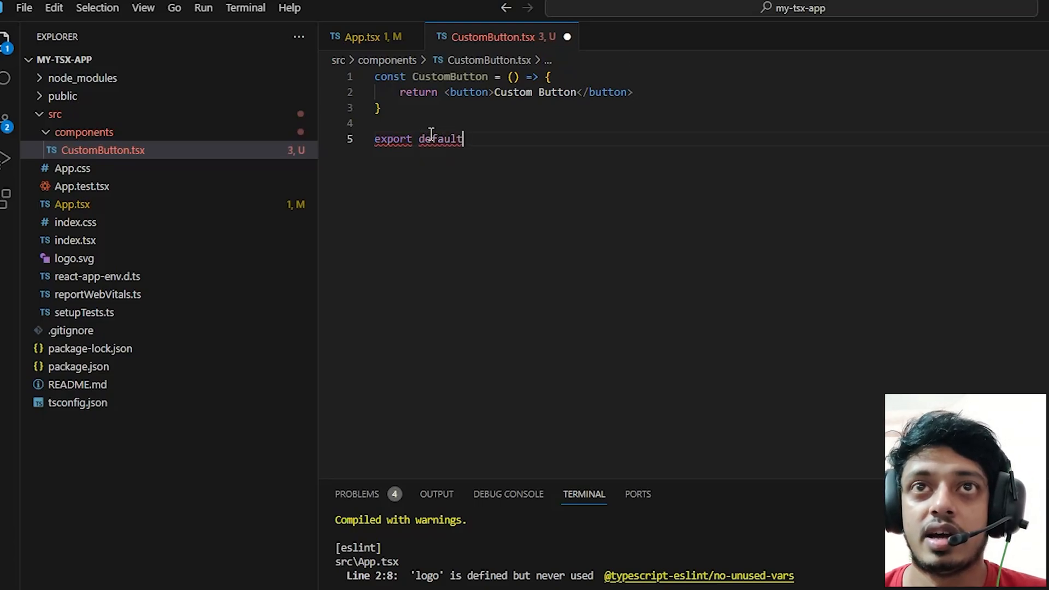
text(CustomButton;)
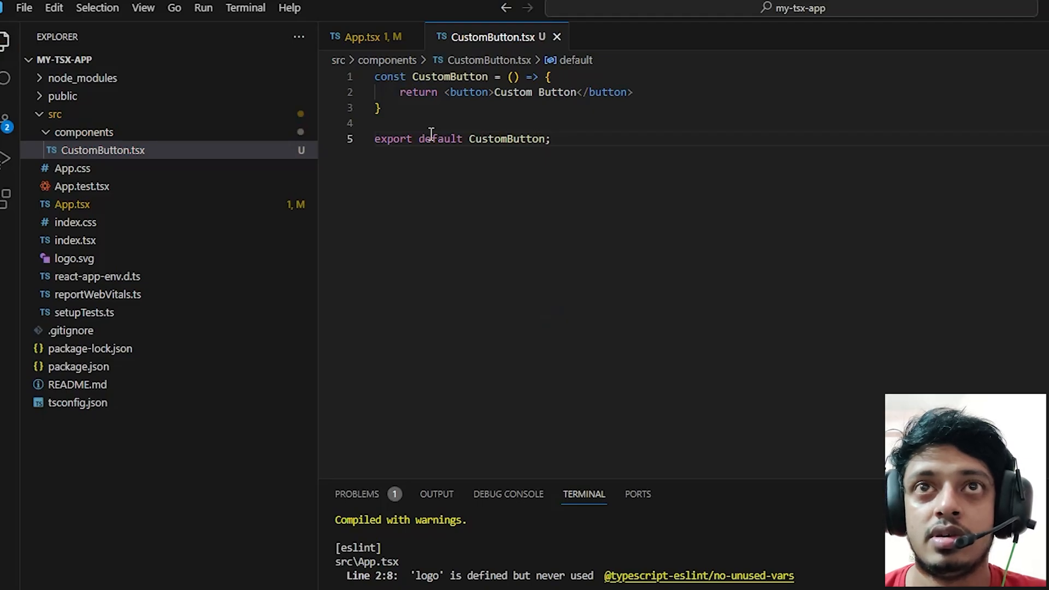
mouse_move(430, 134)
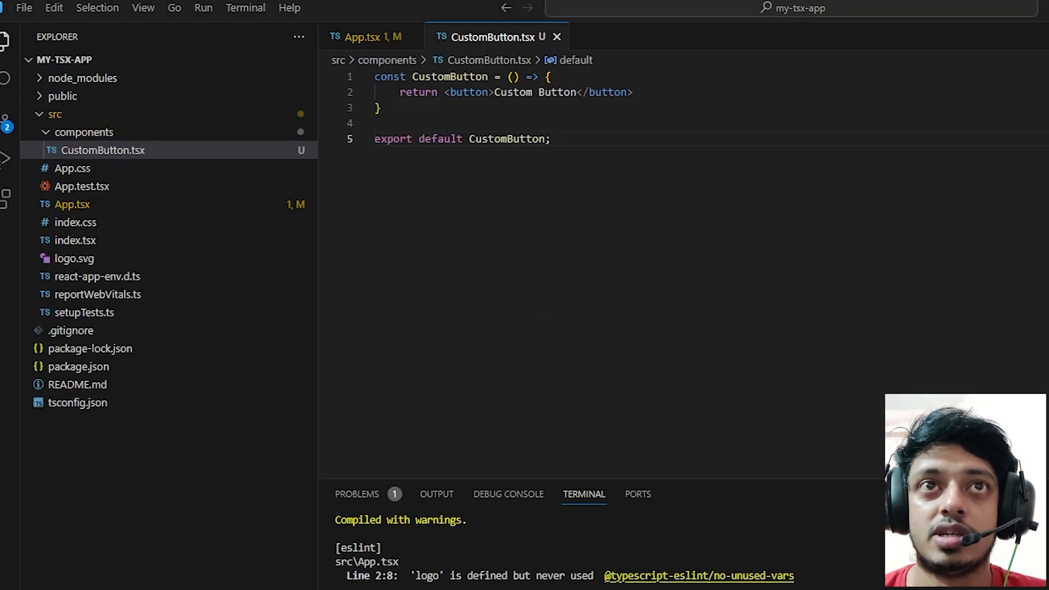
key(Backspace)
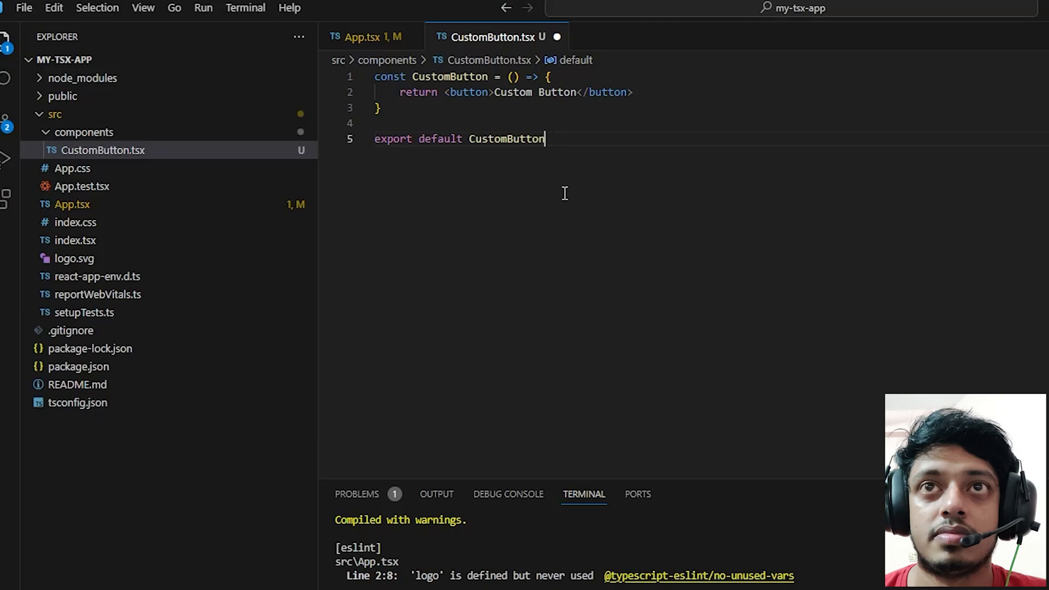
Step: Render <CustomButton/> in App's div, auto-importing it from ./components/CustomButton
click(368, 36)
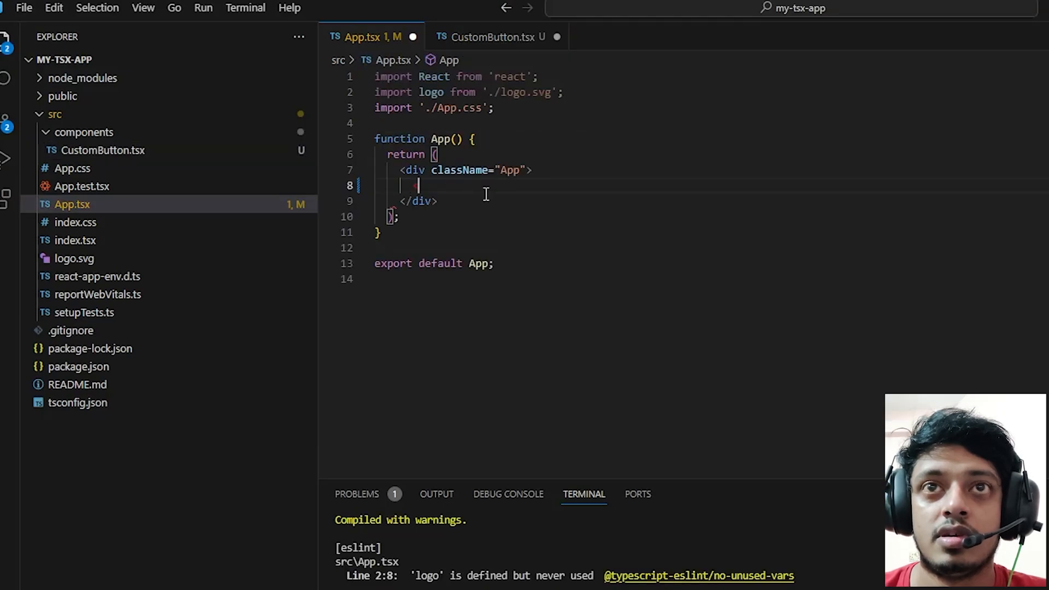
text(<Cust)
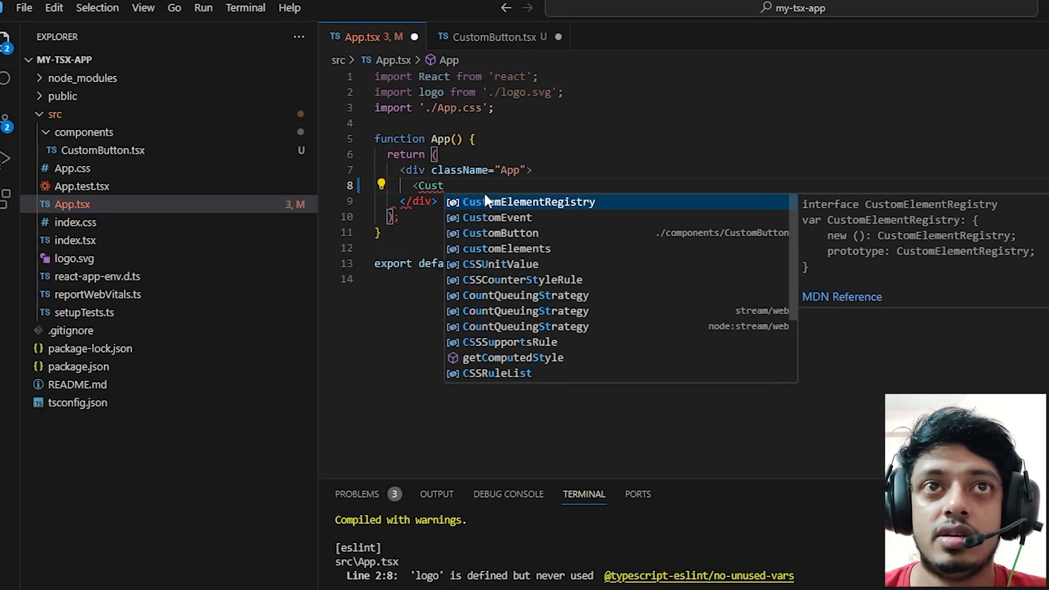
click(499, 233)
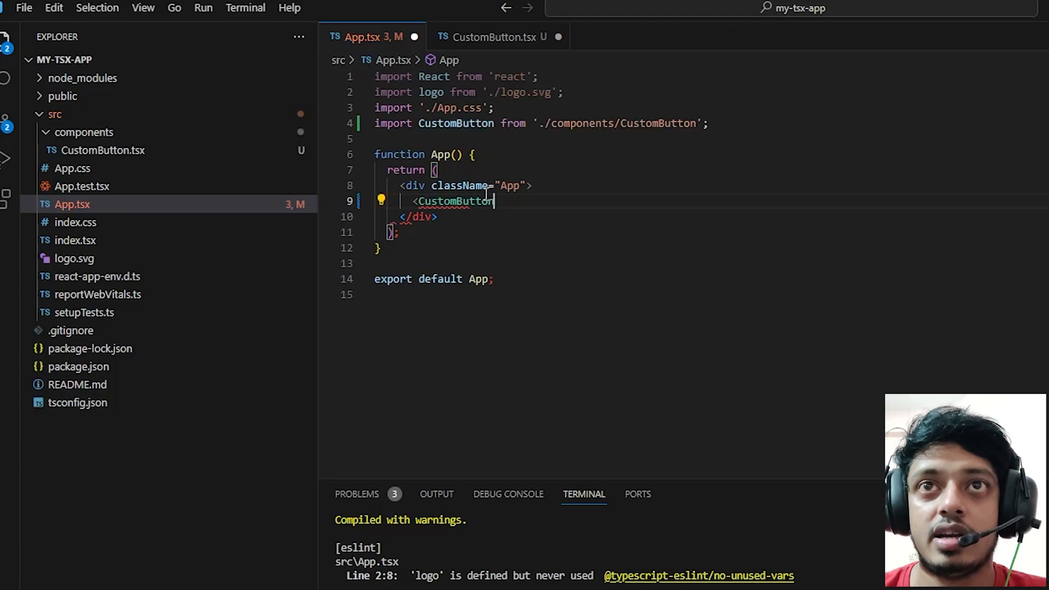
text(/)
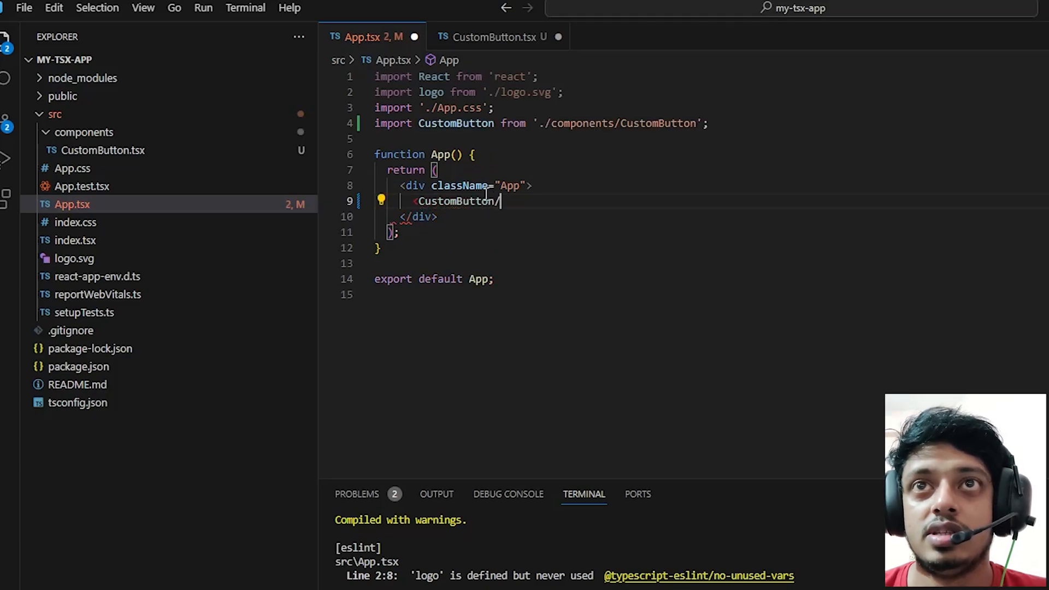
text(>)
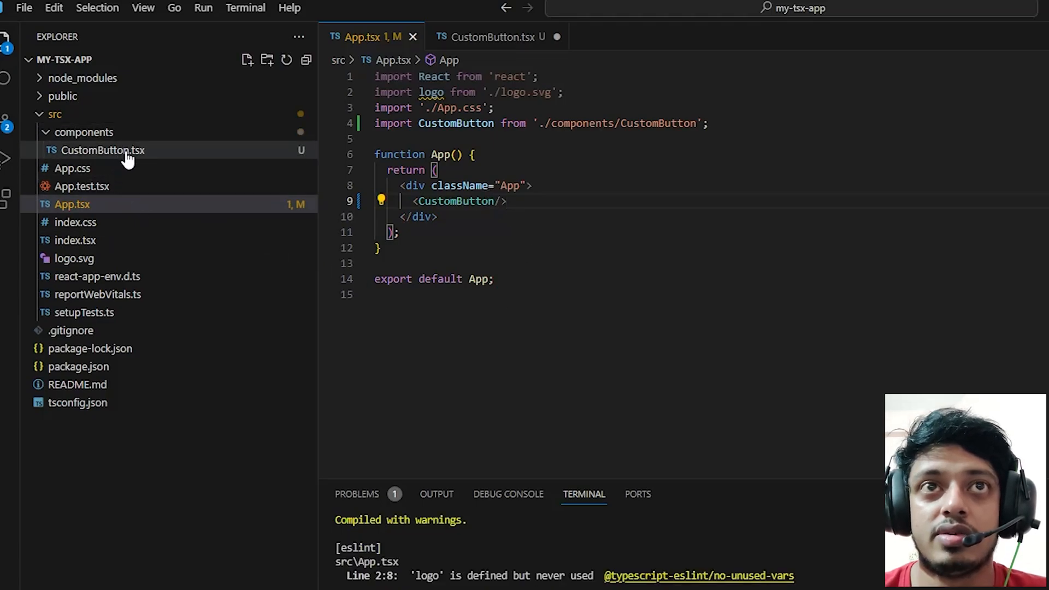
Step: Declare a CustomButtonProps interface and type CustomButton as FC<CustomButtonProps> with destructured props
text(interface)
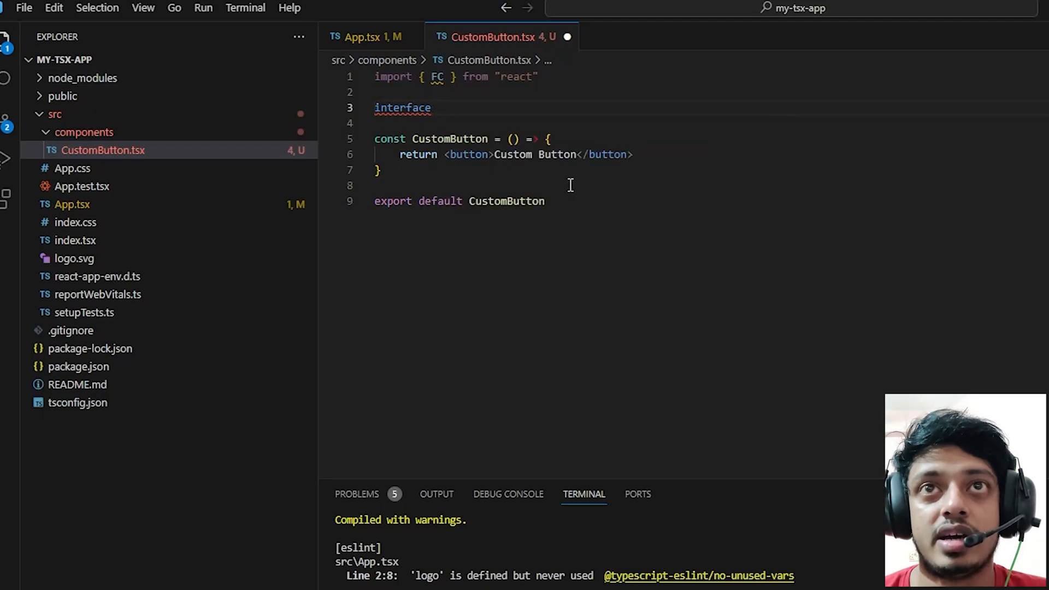
text(CustomButton)
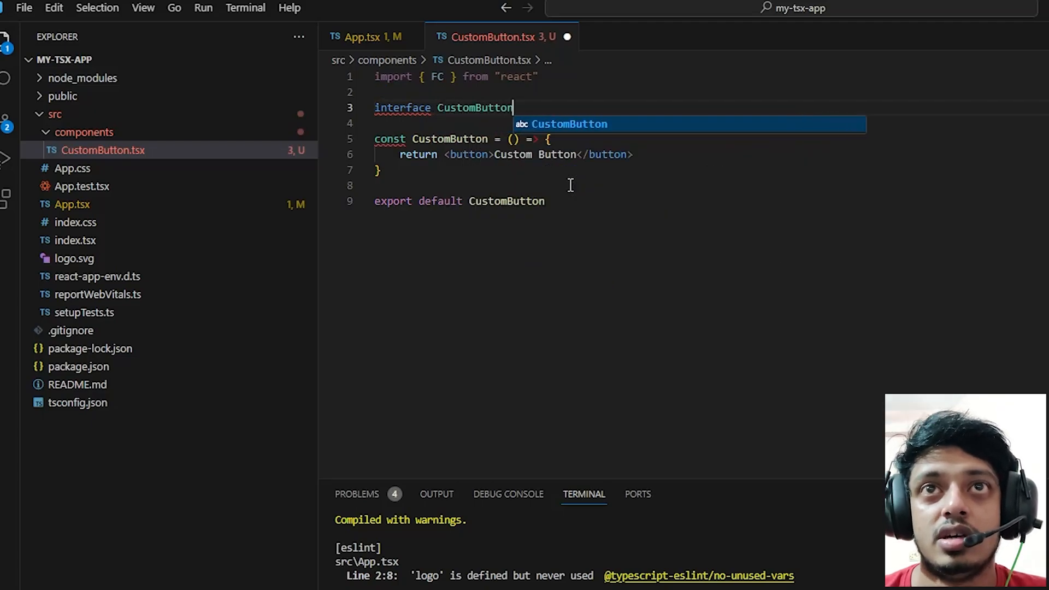
text(Props {})
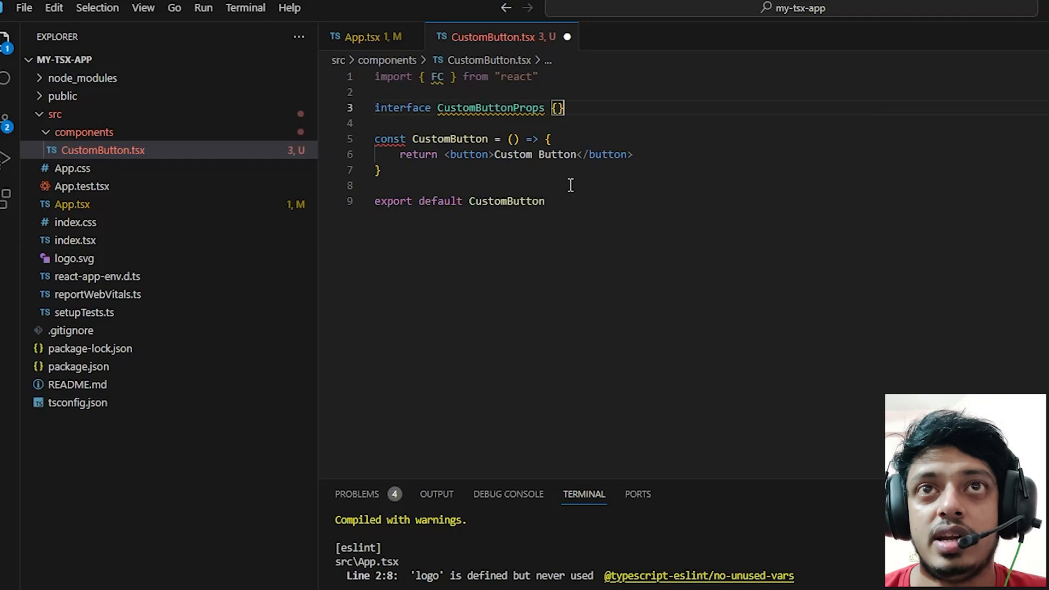
click(497, 138)
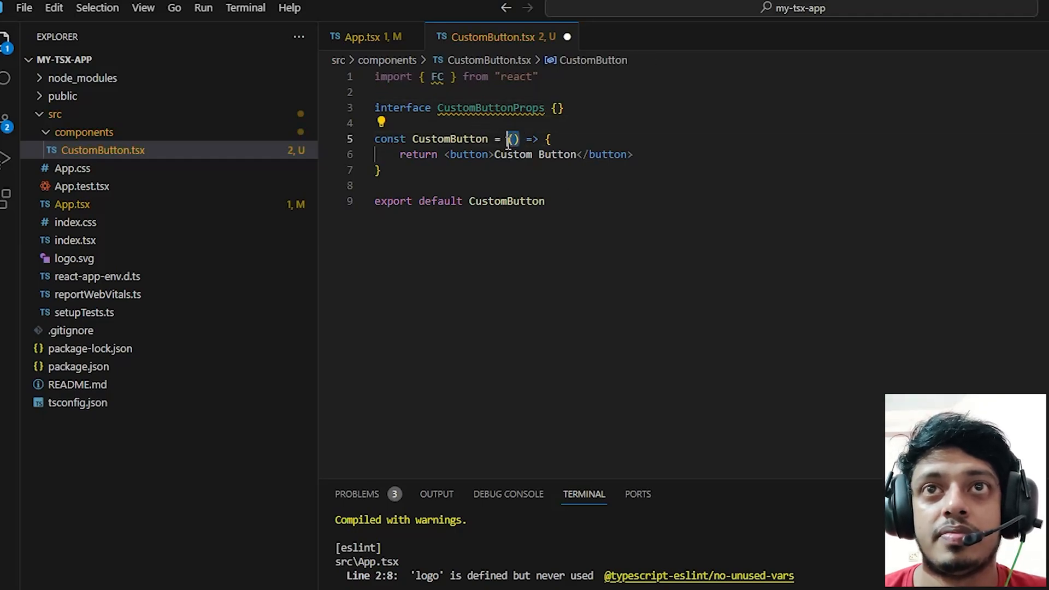
text(FC<)
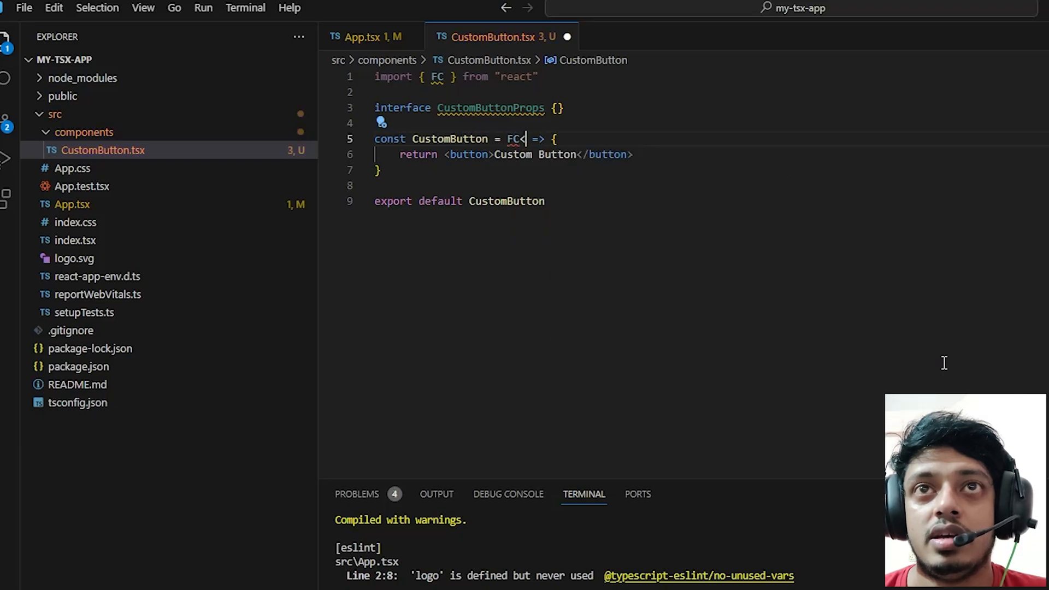
text(CustomButtonProps>)
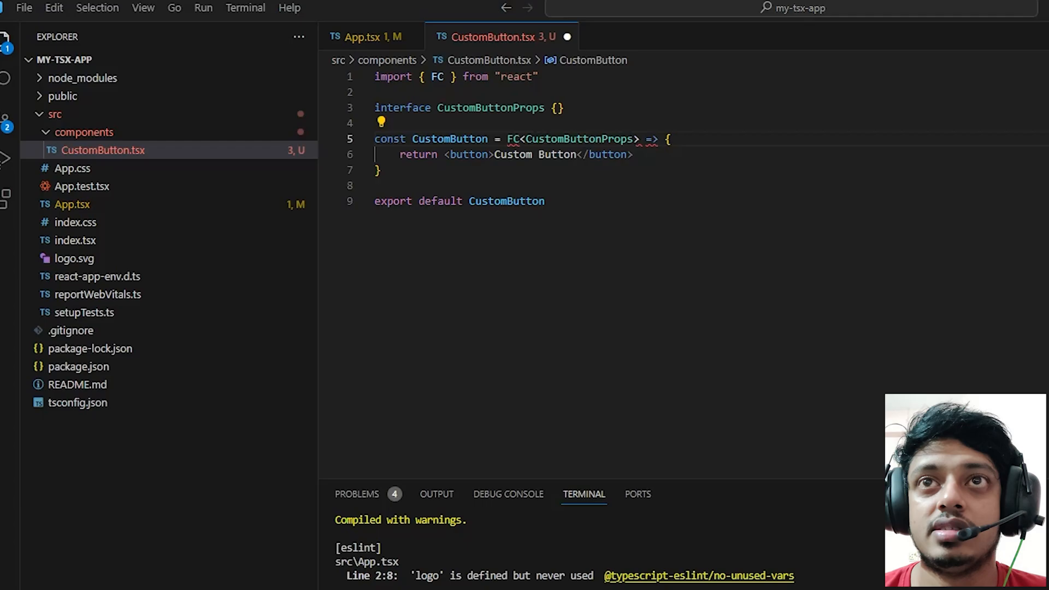
mouse_move(944, 363)
text(  =)
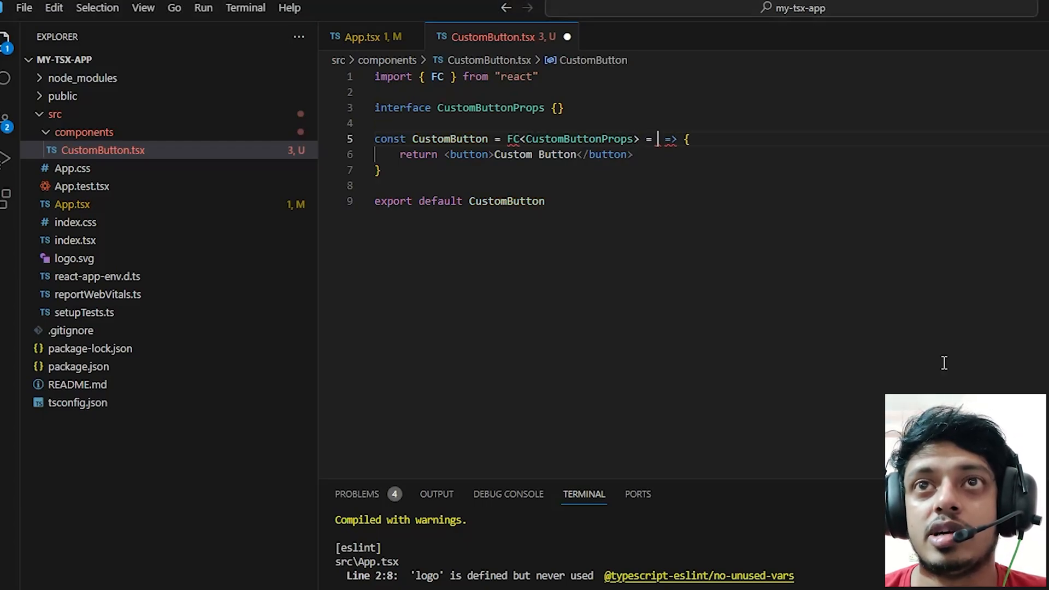
text(({}))
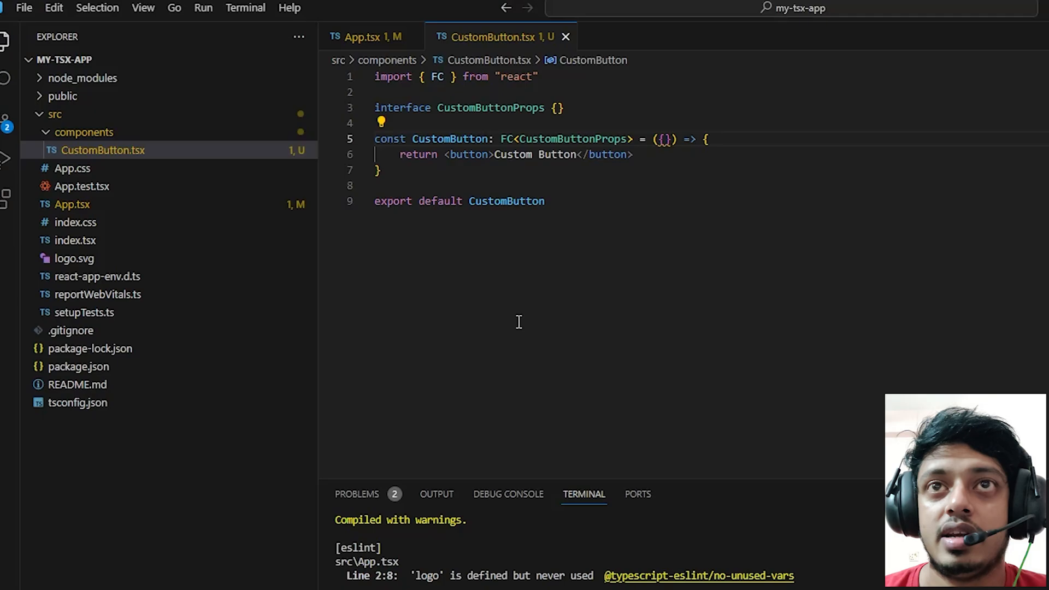
mouse_move(759, 164)
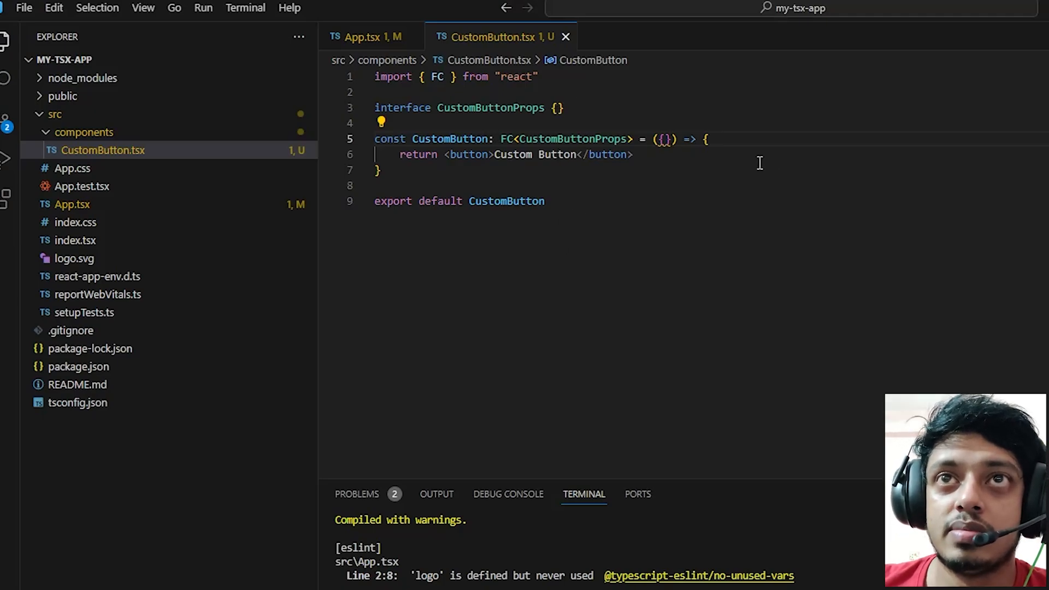
Step: Add className?: string to the interface, destructure it, and set it on the button
text(className)
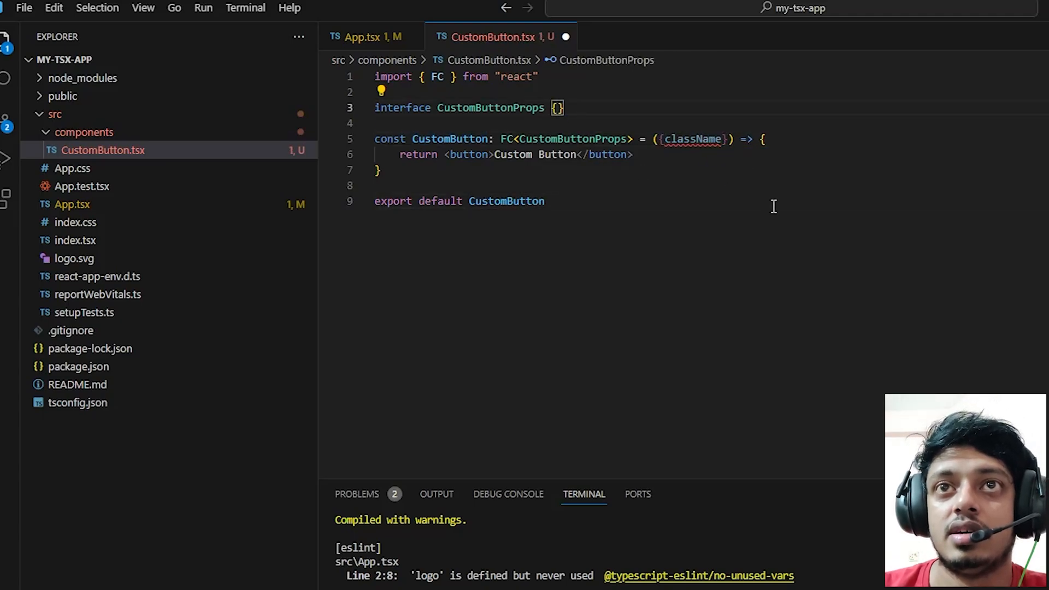
text(classN)
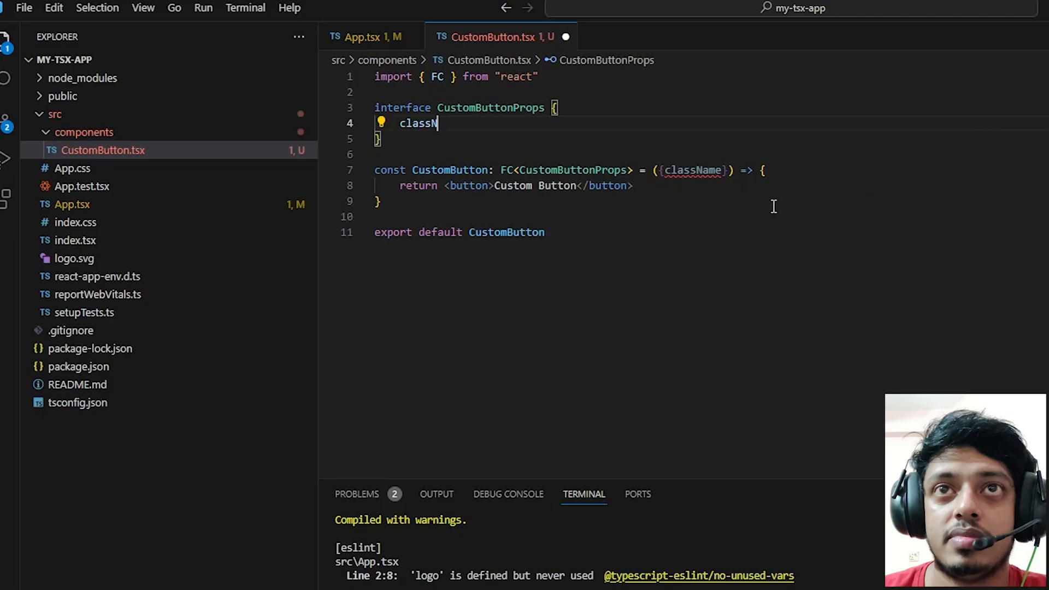
text(ame?)
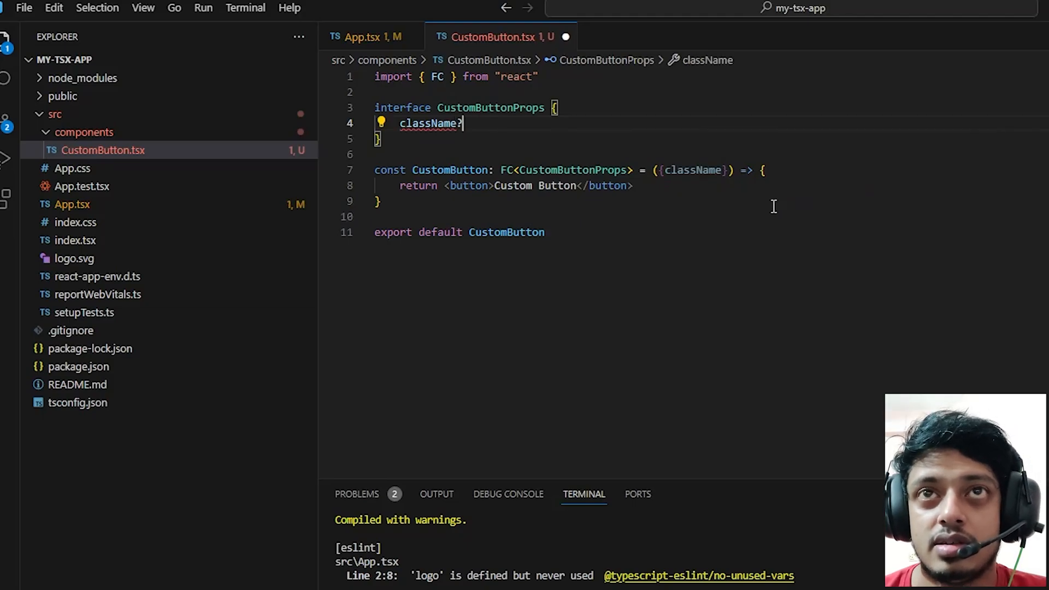
text(: string)
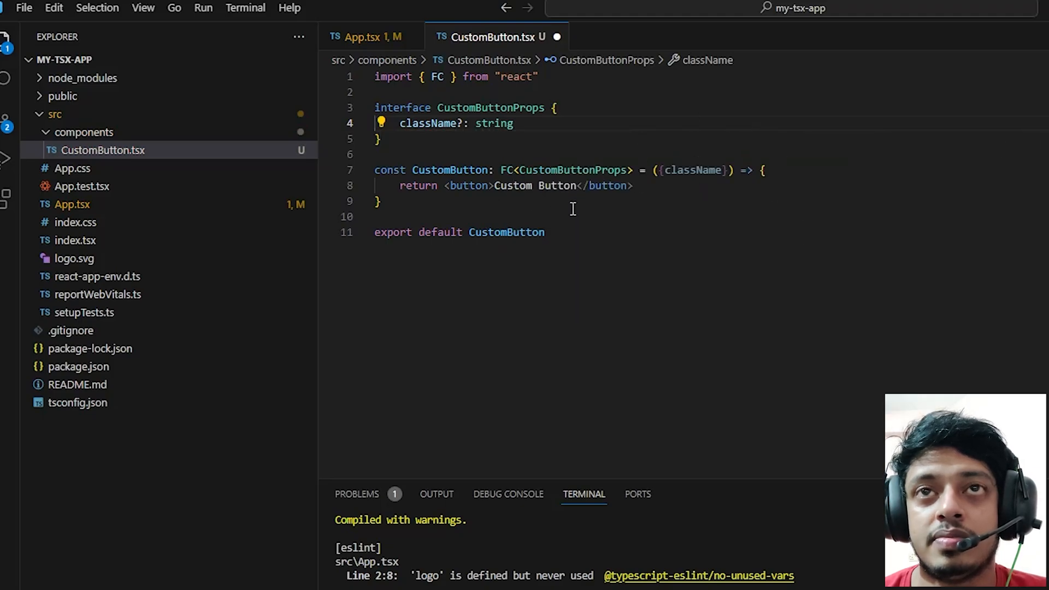
text(className={c)
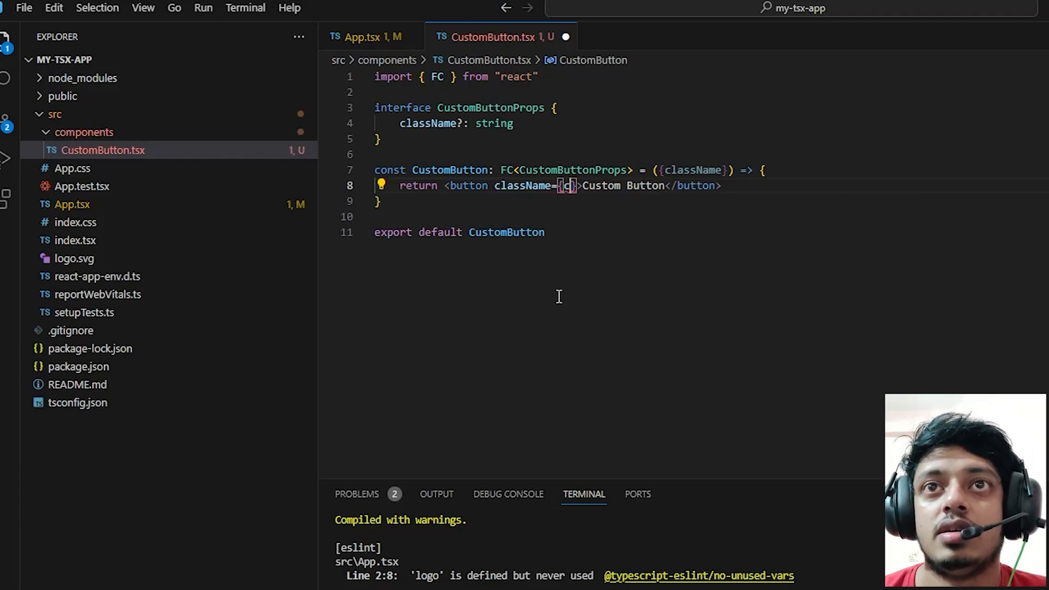
text(className)
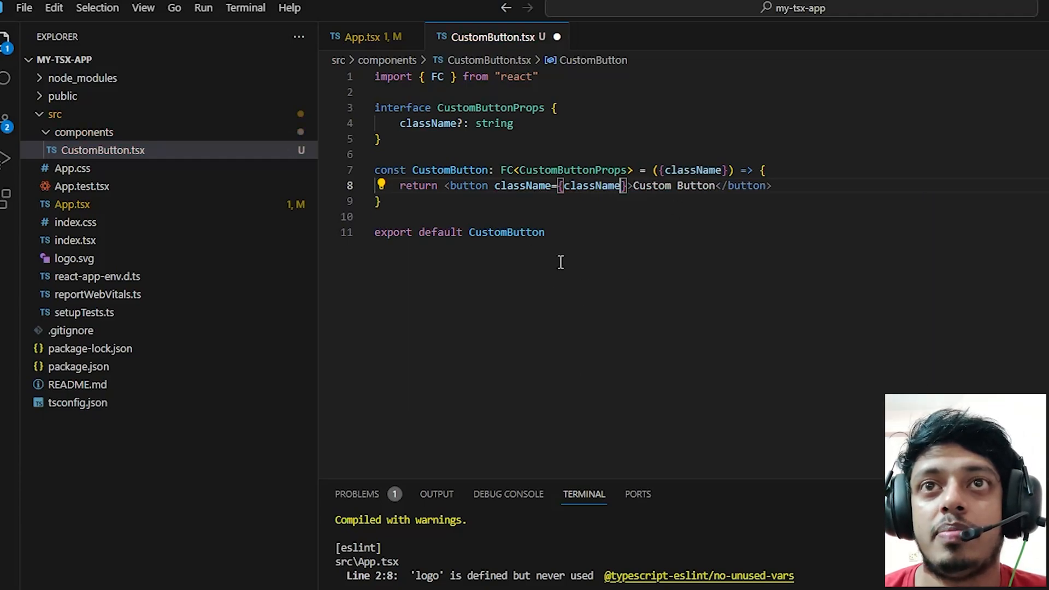
mouse_move(157, 204)
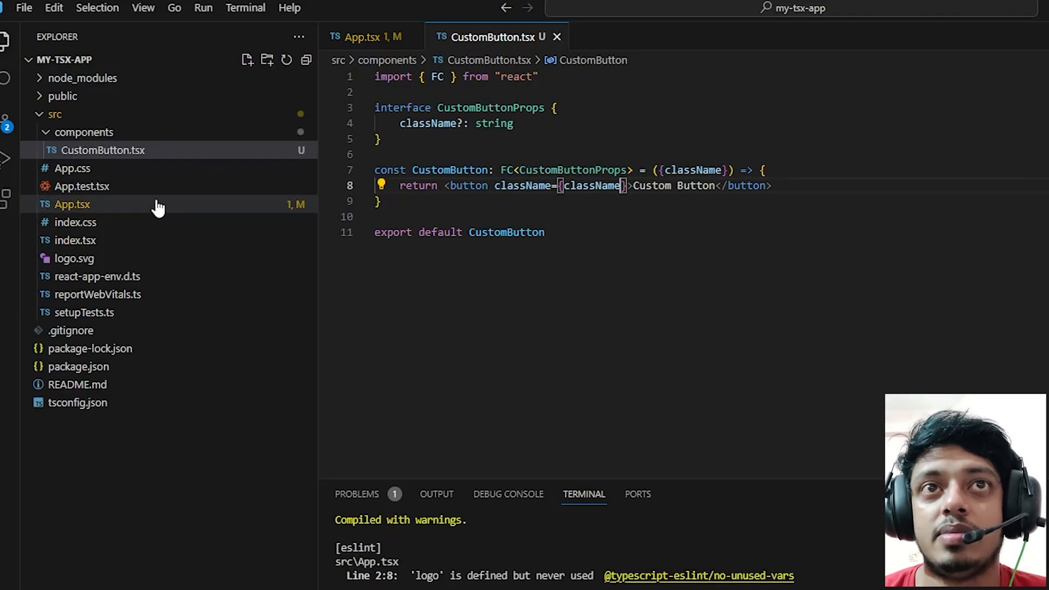
Step: Give CustomButton className 'bg-red-500' in App.tsx and return to CustomButton.tsx
click(72, 203)
text(<CustomButton className='' />)
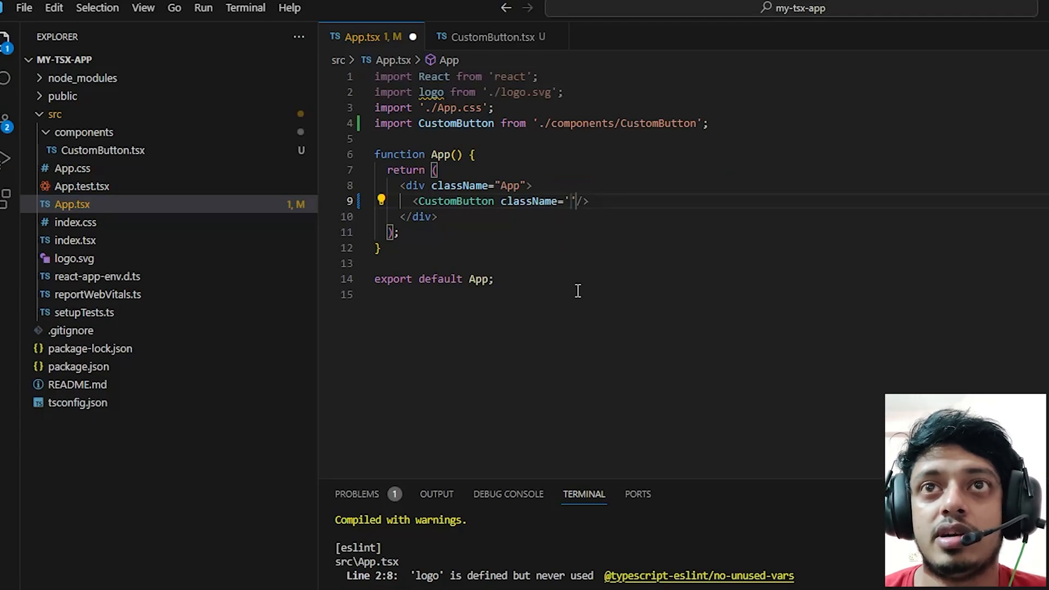
text(bg-red)
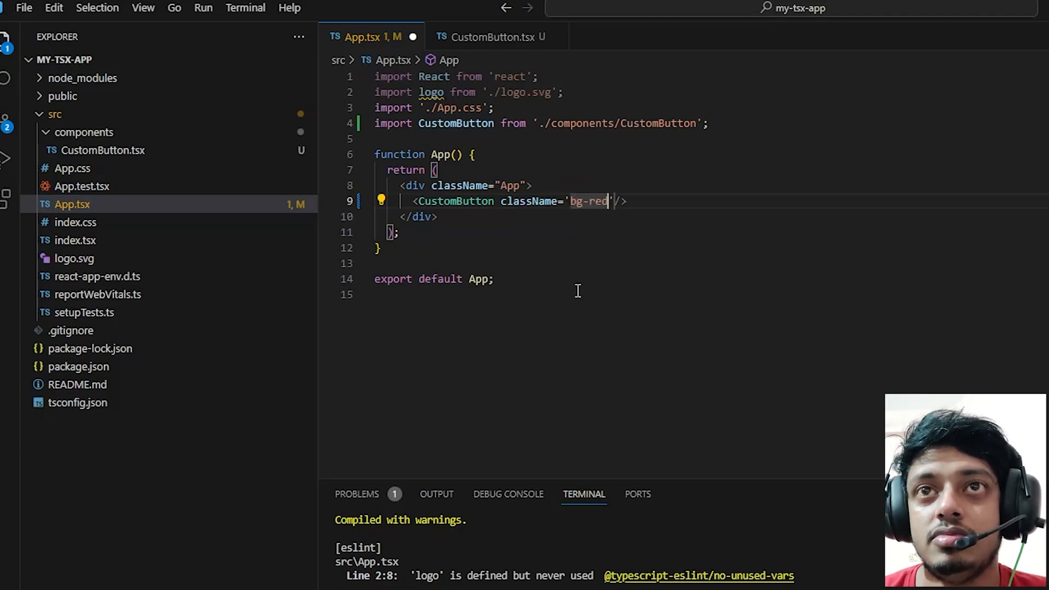
click(72, 168)
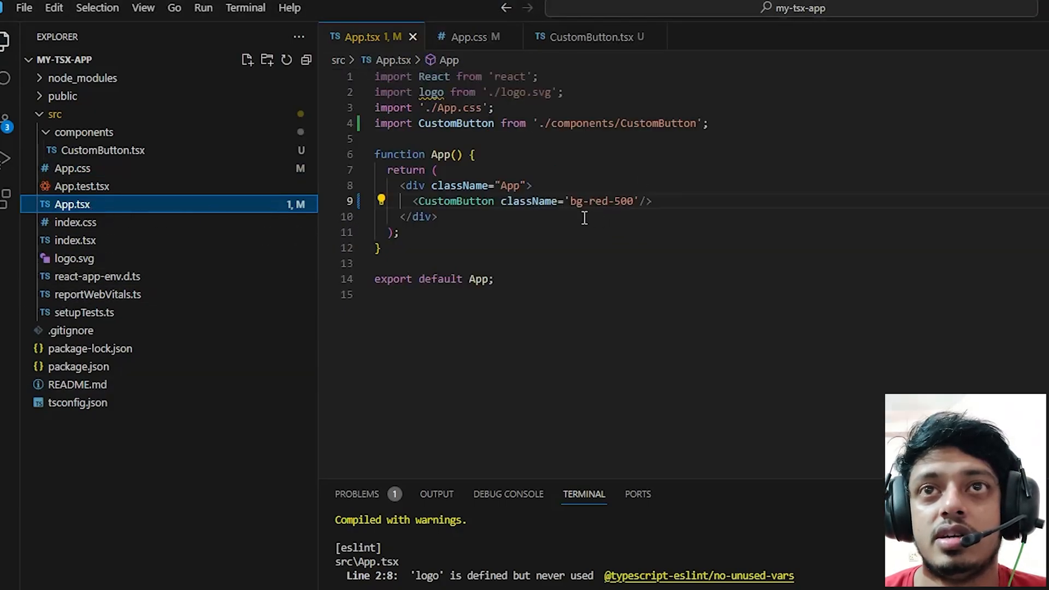
text(dis)
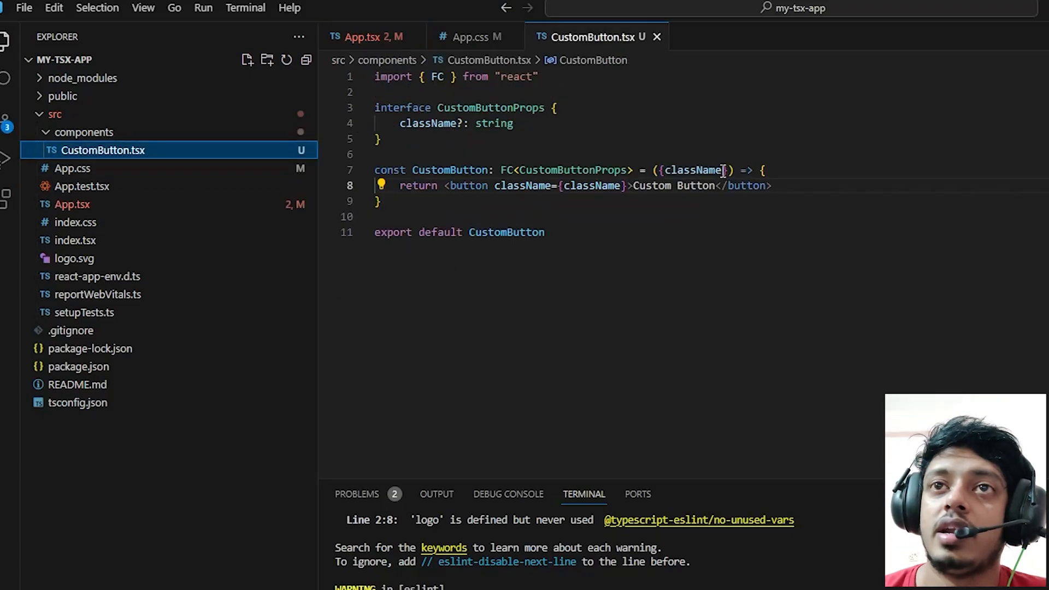
Step: Destructure disabled, declare disabled?: boolean, and set disabled={disabled} on the button
text(, disable)
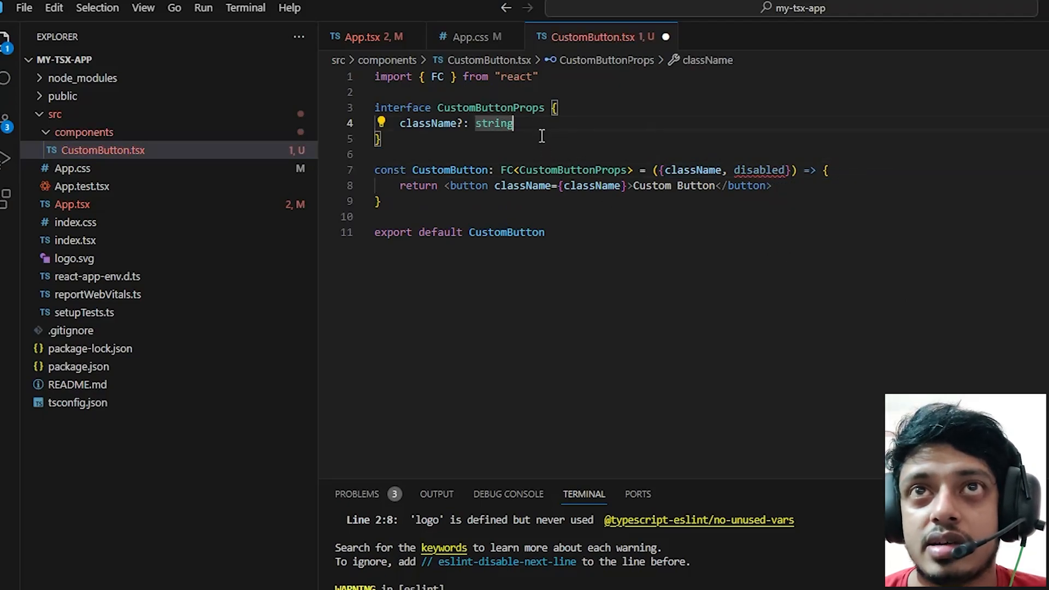
text(disabled?:)
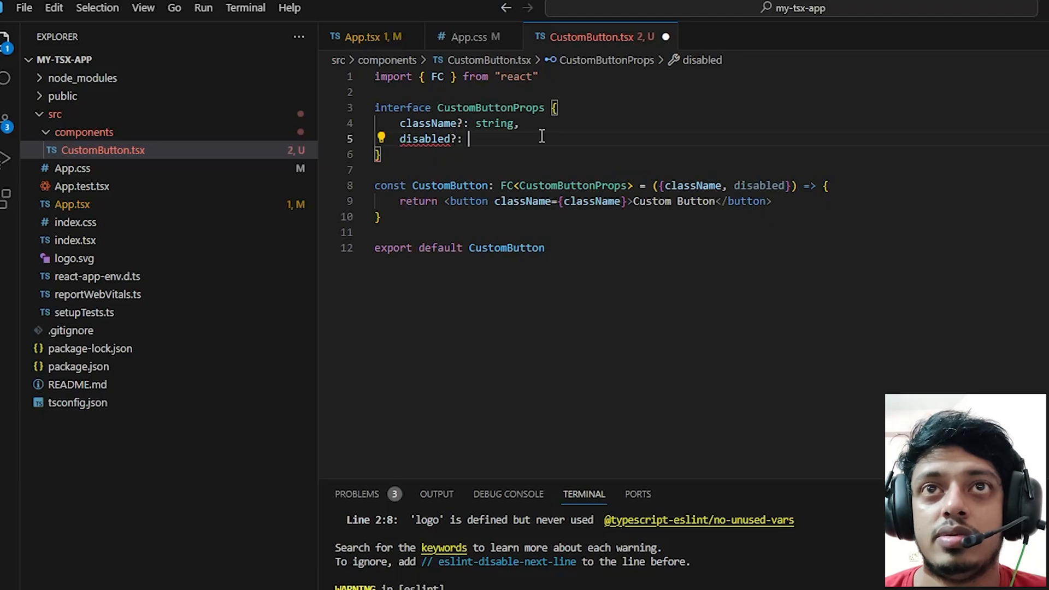
text(boolean)
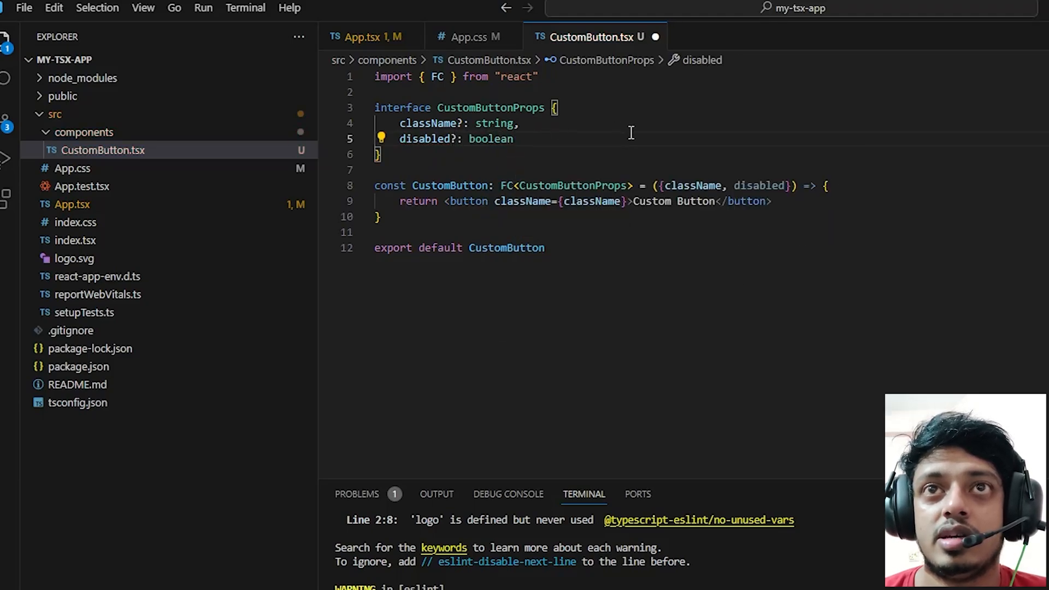
text(disabled={)
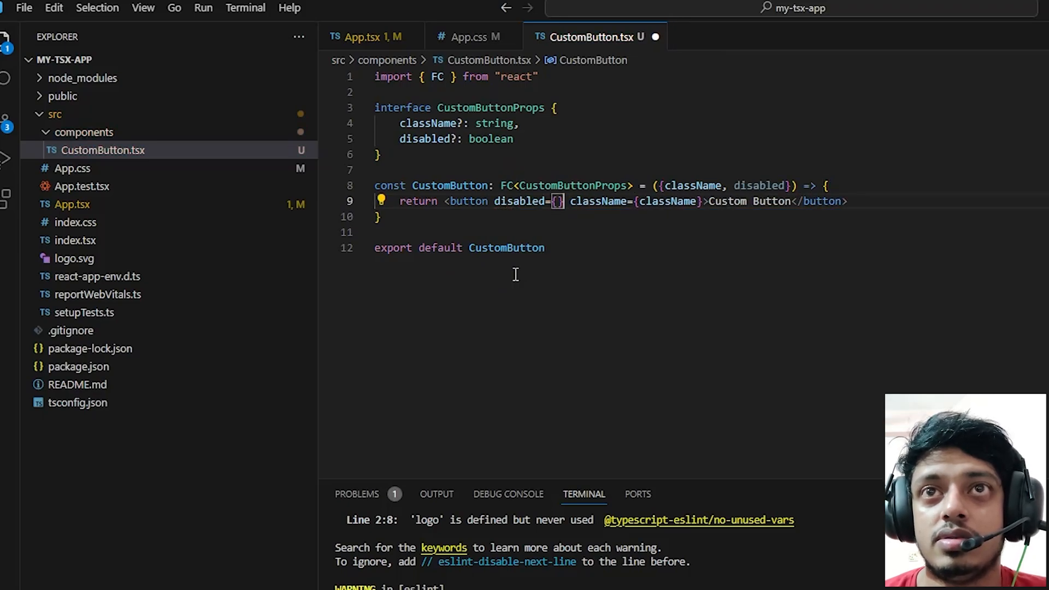
text(disabled)
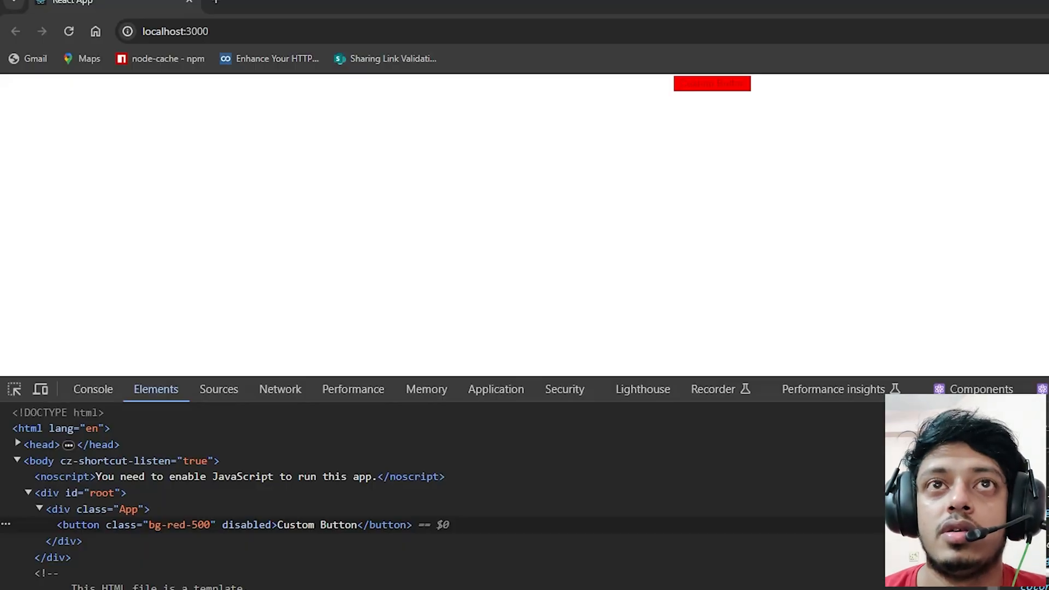
mouse_move(727, 117)
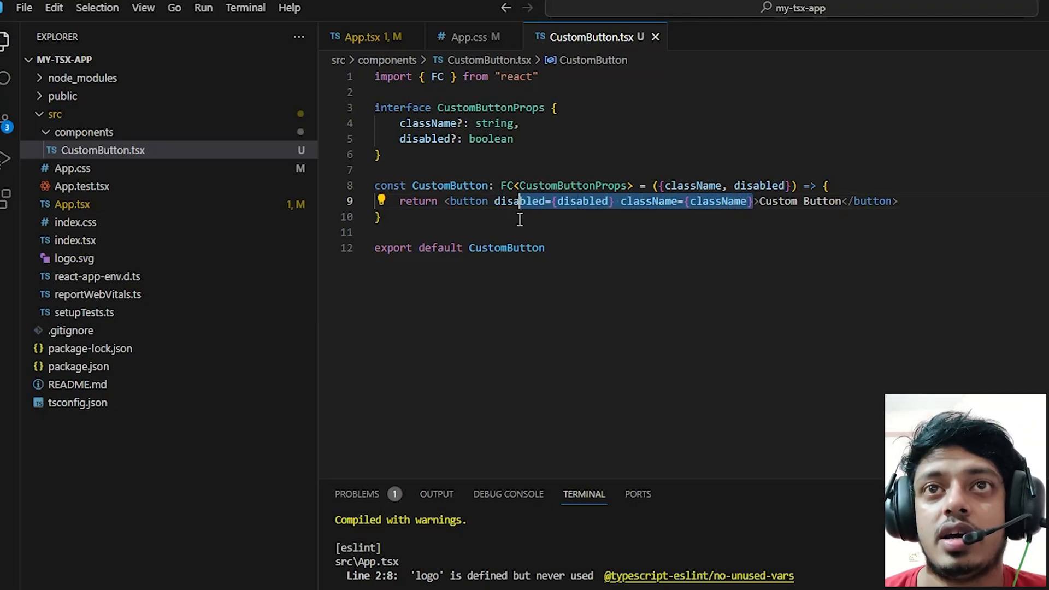
Step: Remove the className and disabled members from CustomButton's props and save
click(367, 37)
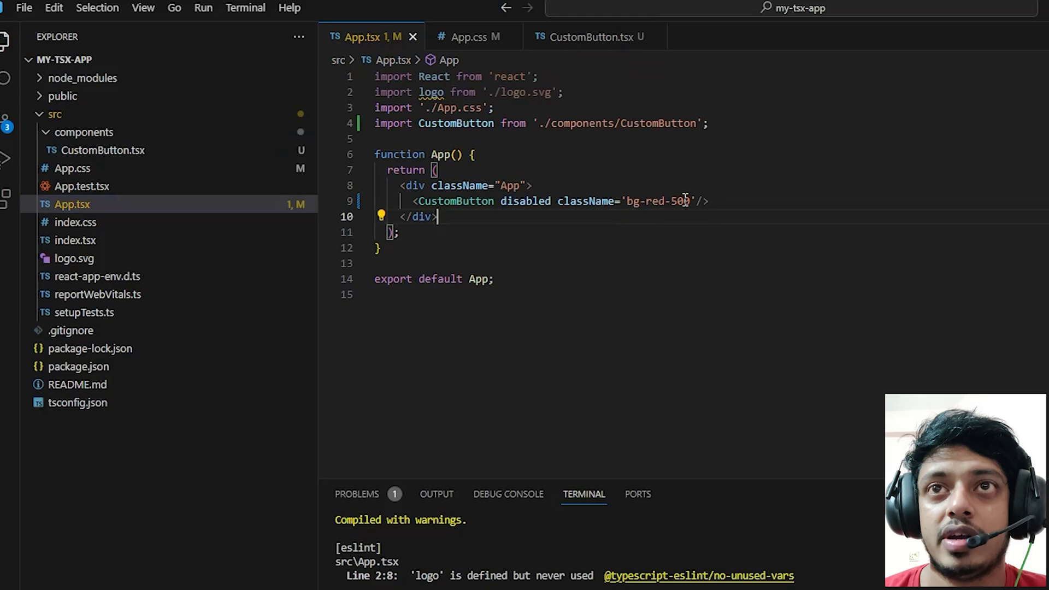
key(Backspace)
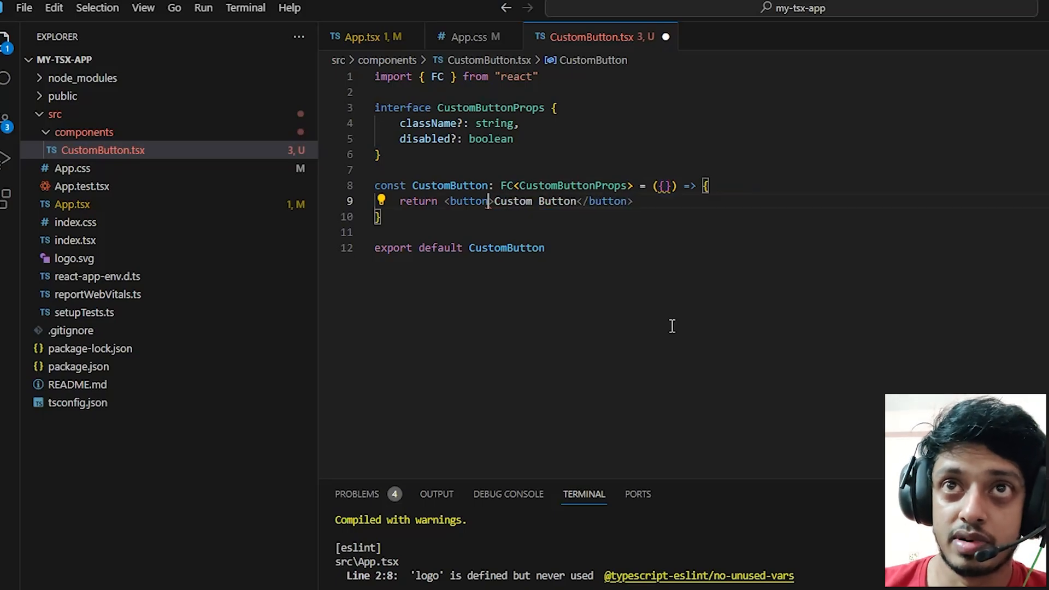
key(ctrl+s)
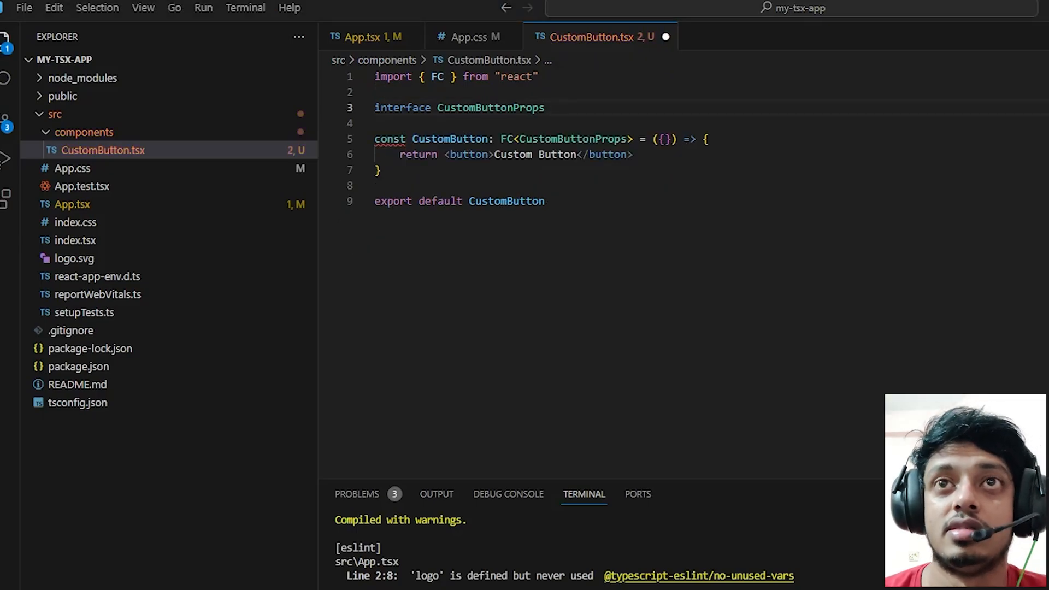
Step: Make CustomButtonProps extend React.HTMLAttributes<HTMLButtonElement> {} and save the file
text(extends HTML)
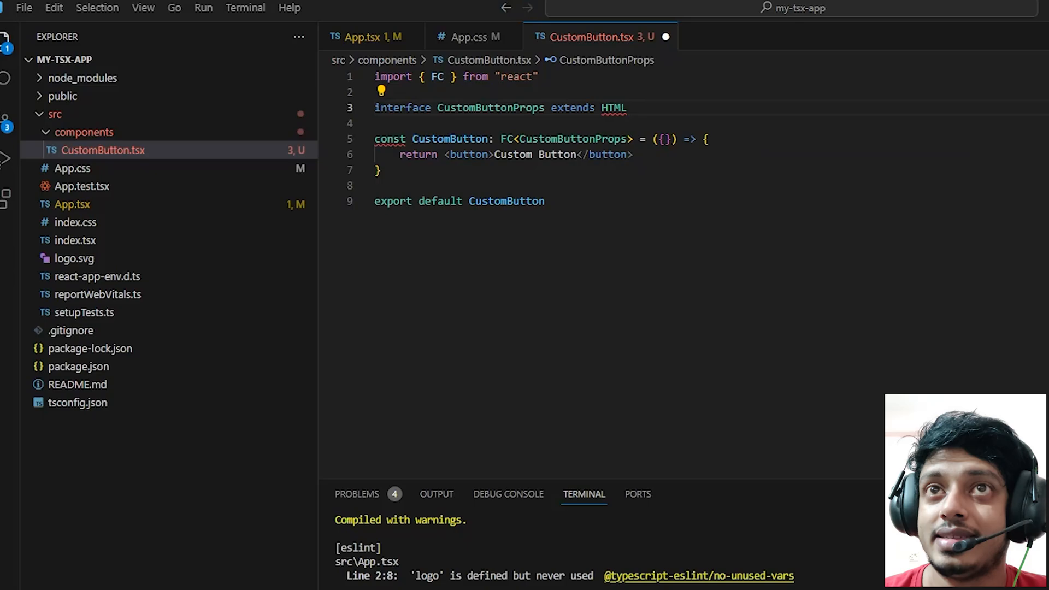
key(Backspace)
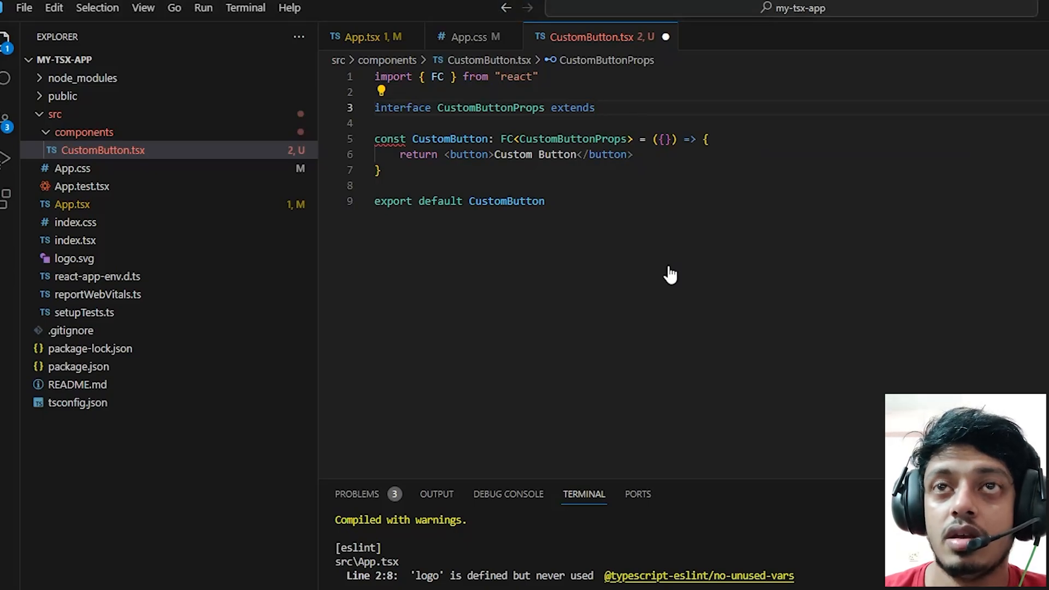
text(React.)
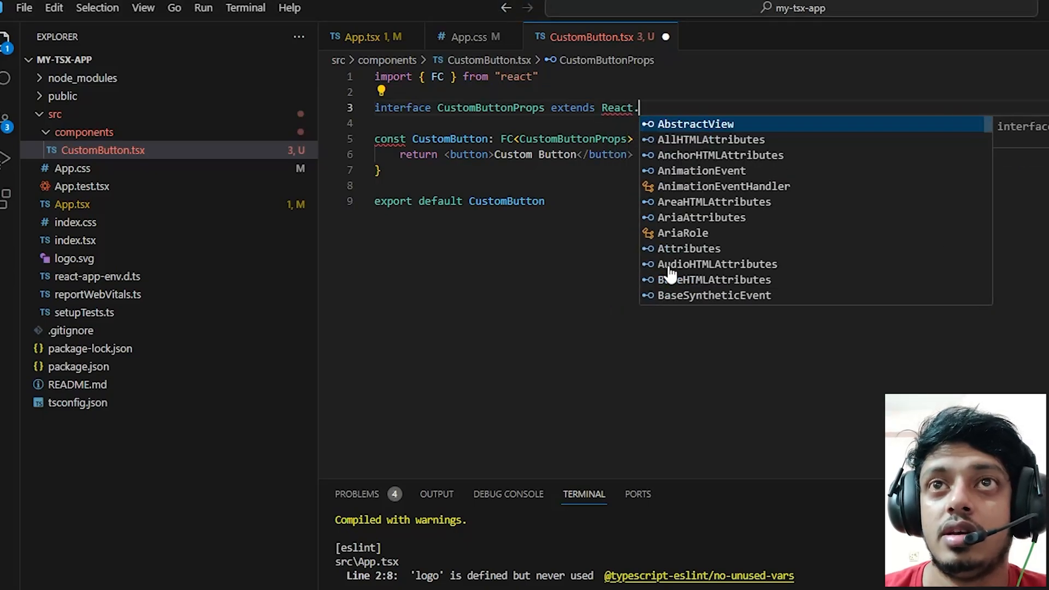
text(HTMLAttributes)
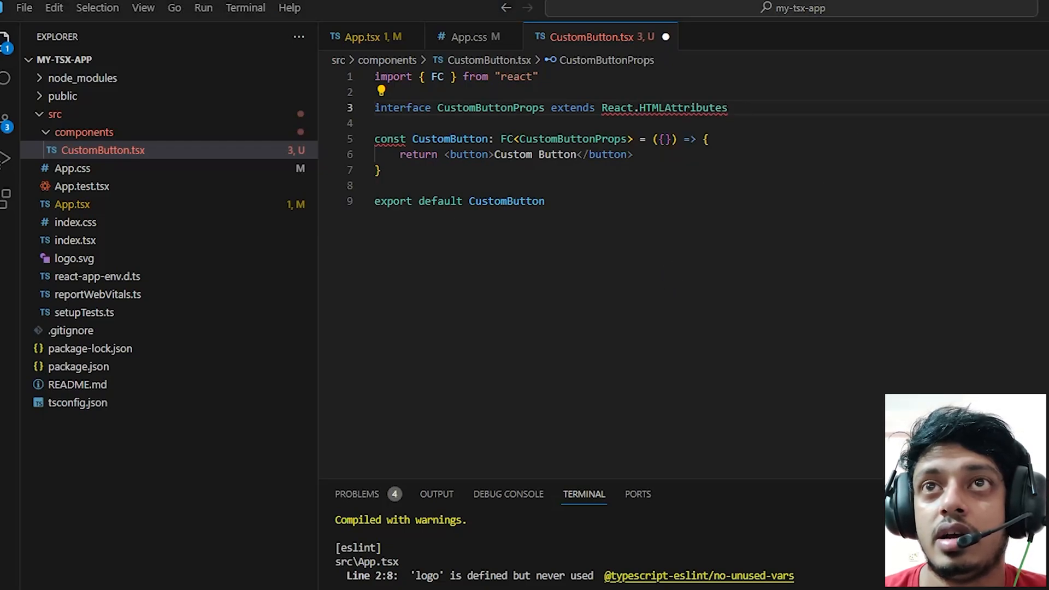
text(<>)
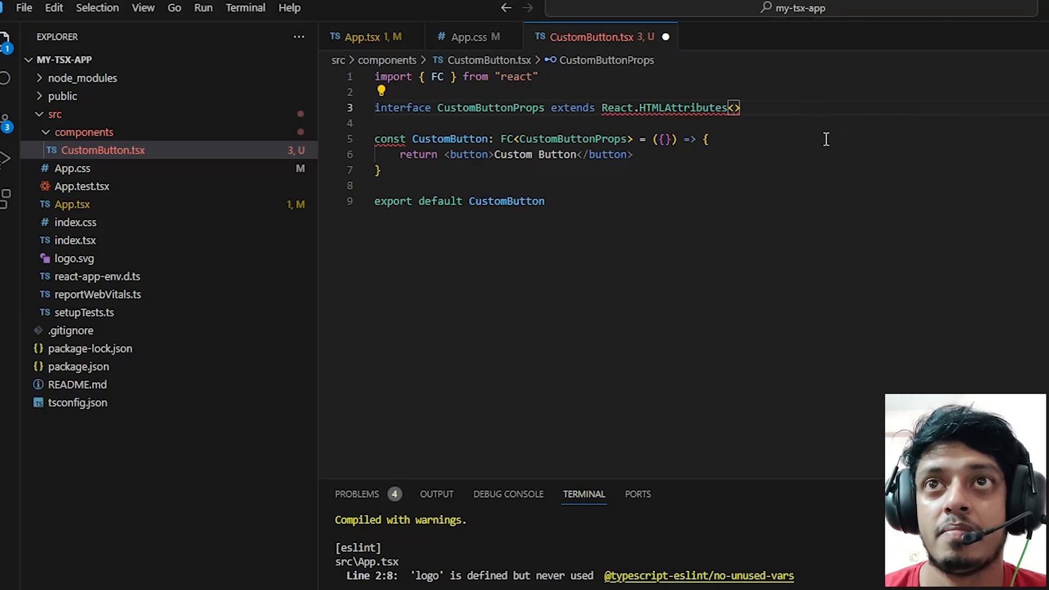
text(HTMLButtonElement)
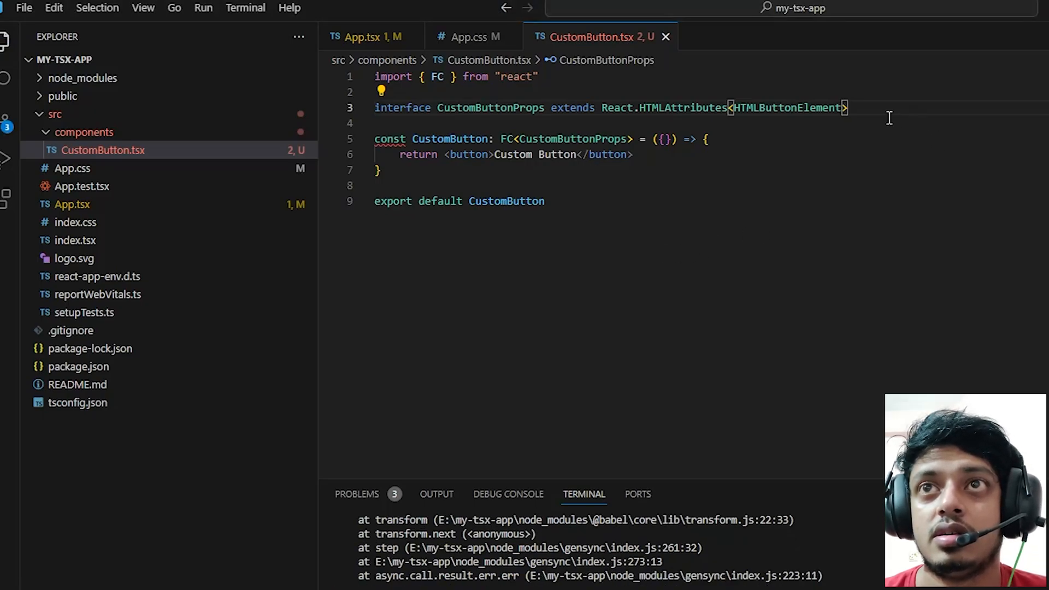
text({})
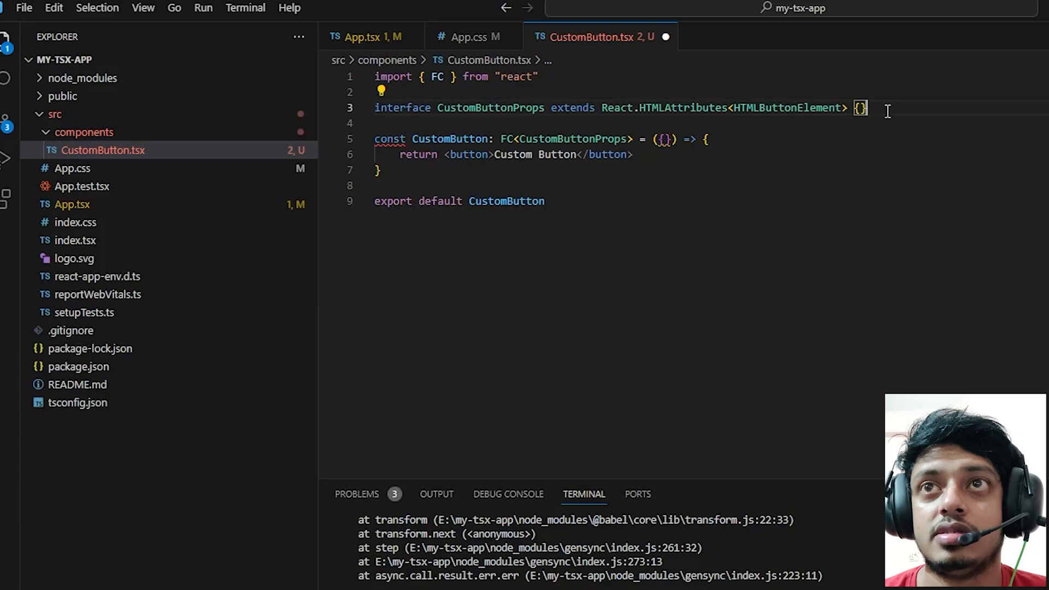
key(ctrl+s)
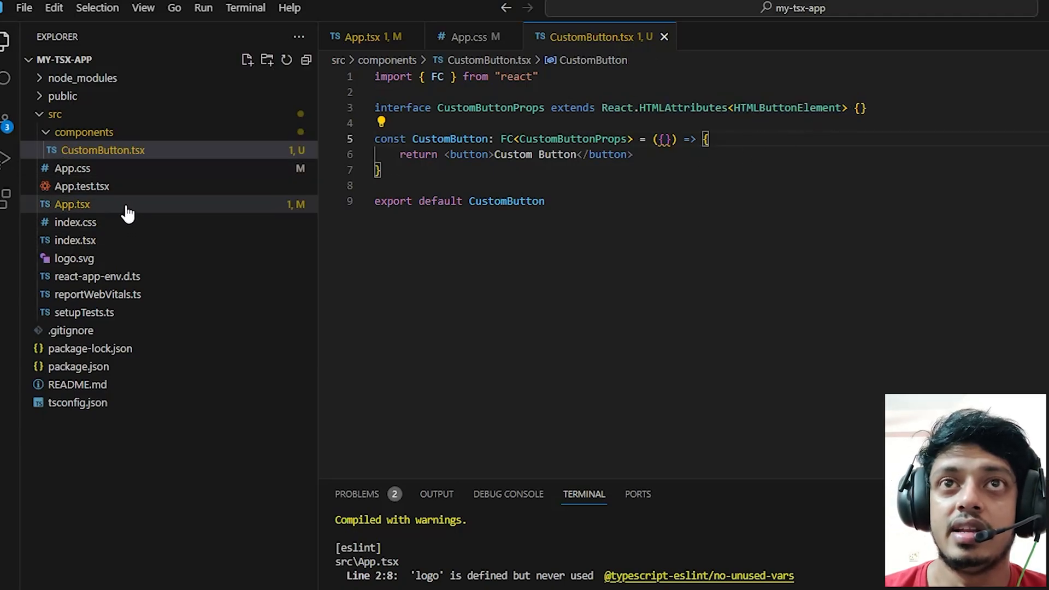
click(72, 204)
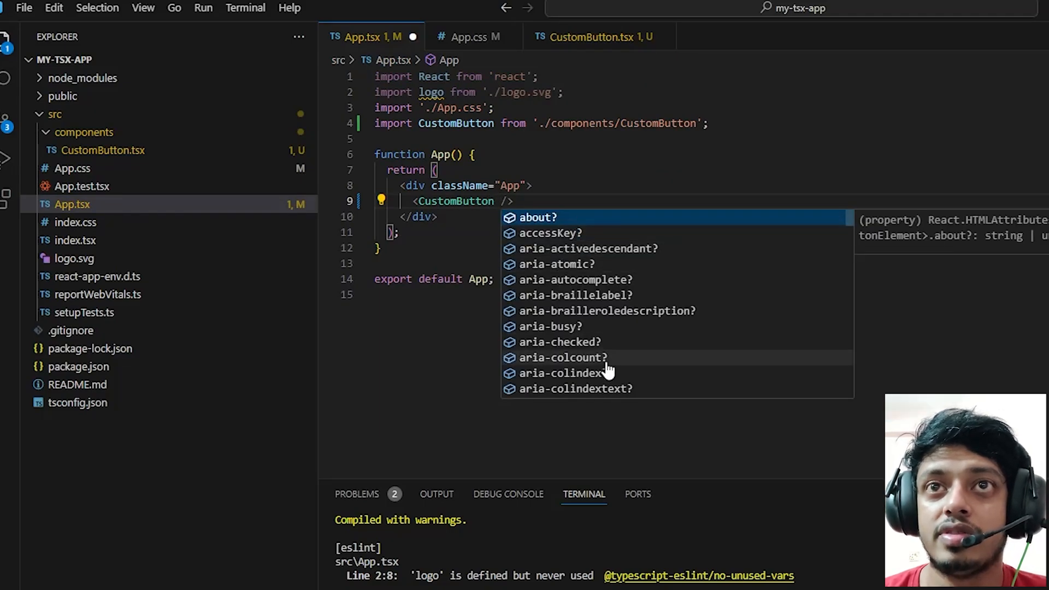
Step: Try aria-label 'custom-label' and other attribute suggestions on CustomButton in App.tsx
scroll(down, 3)
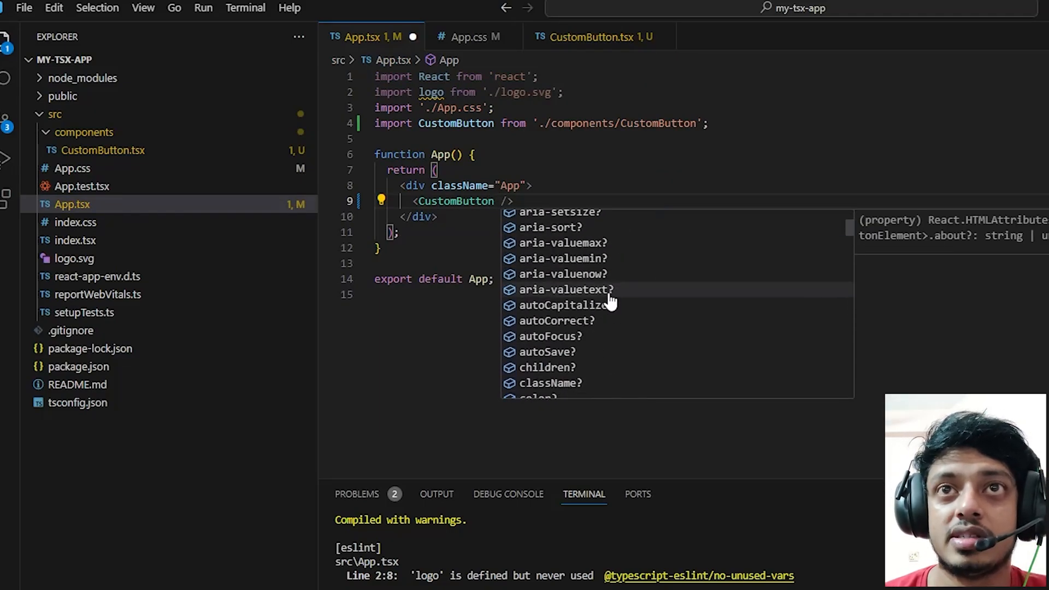
scroll(down, 3)
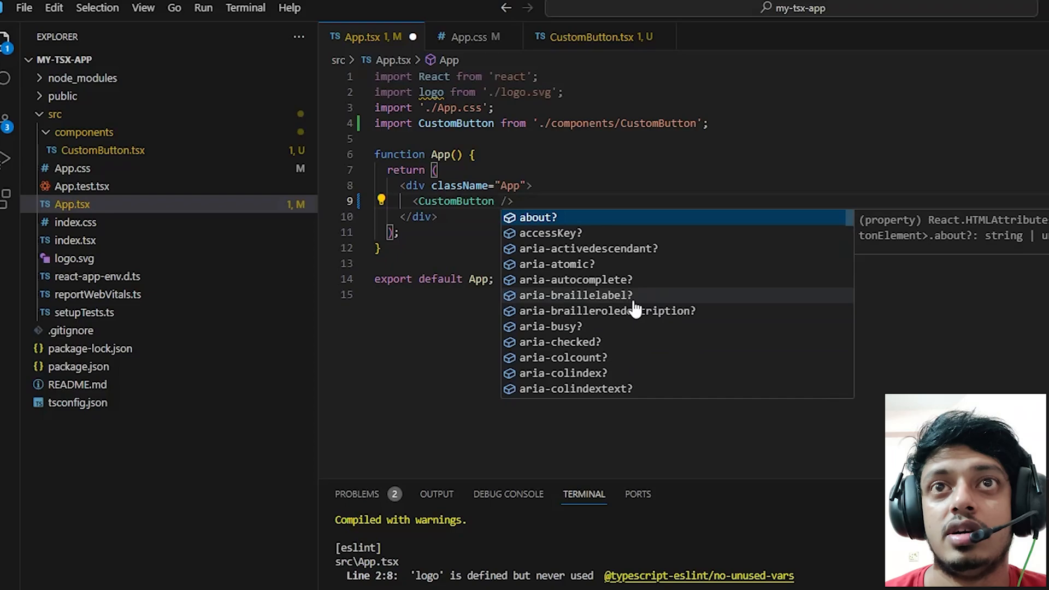
mouse_move(625, 193)
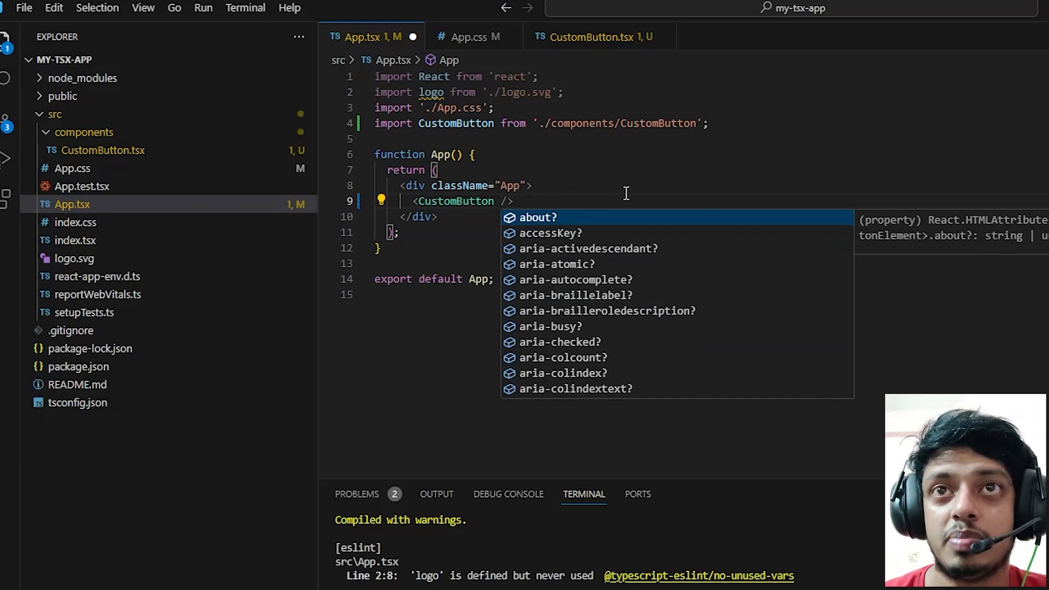
text(su)
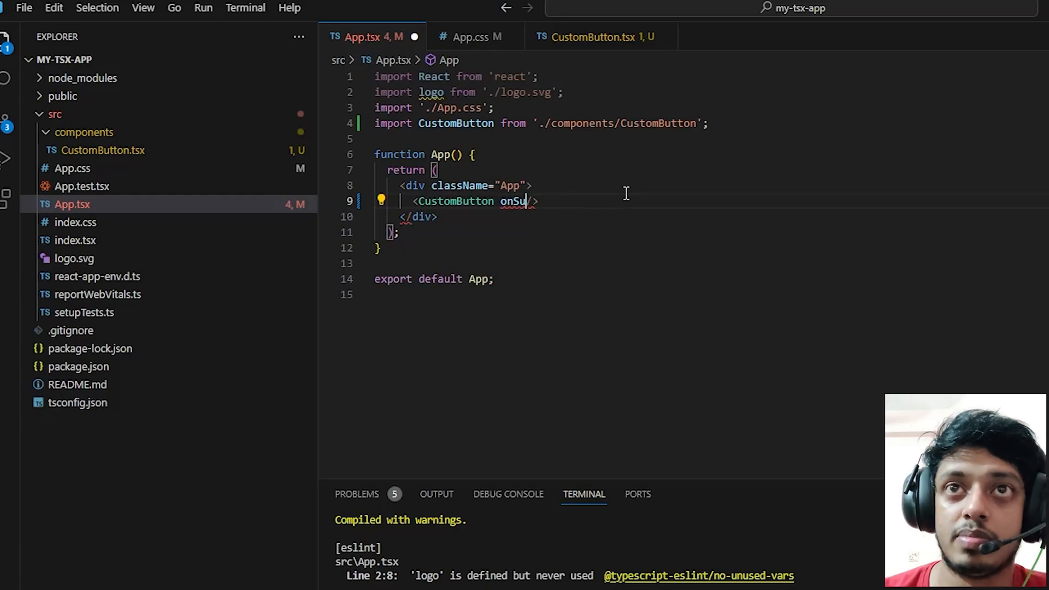
text(aria-label=')
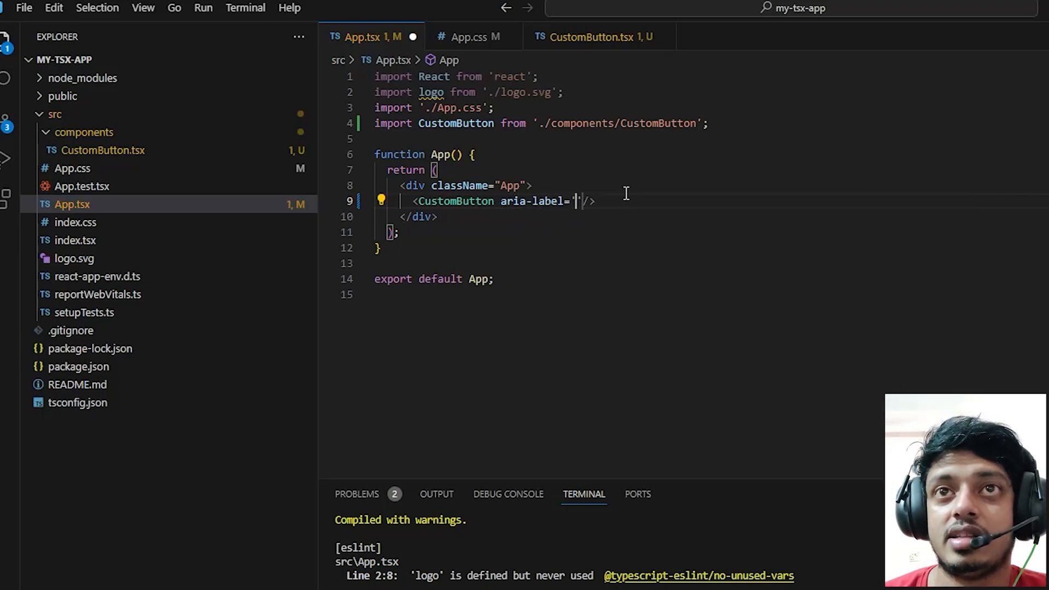
text(custom-)
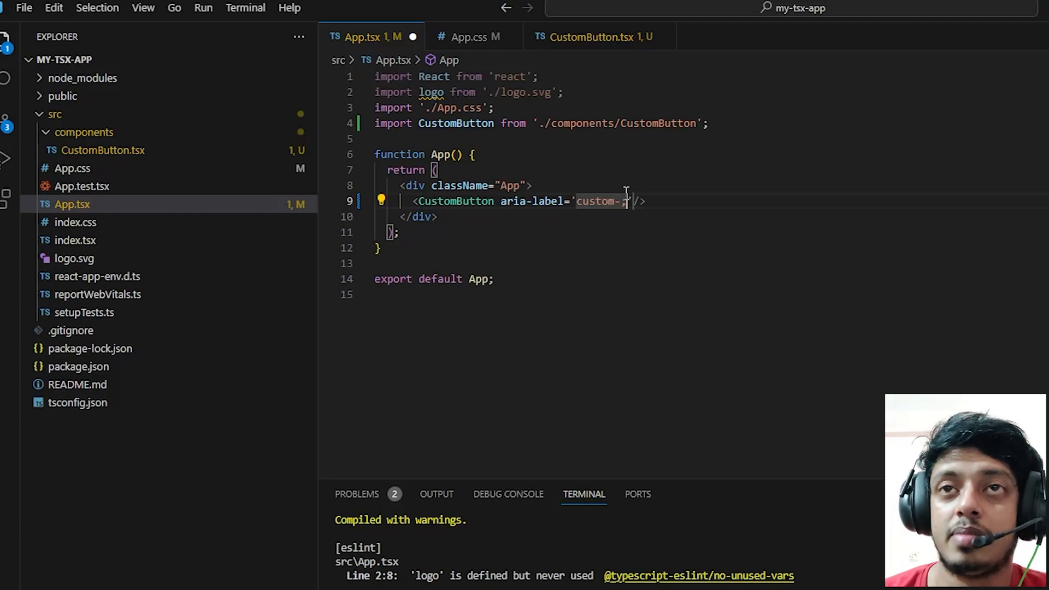
text(label)
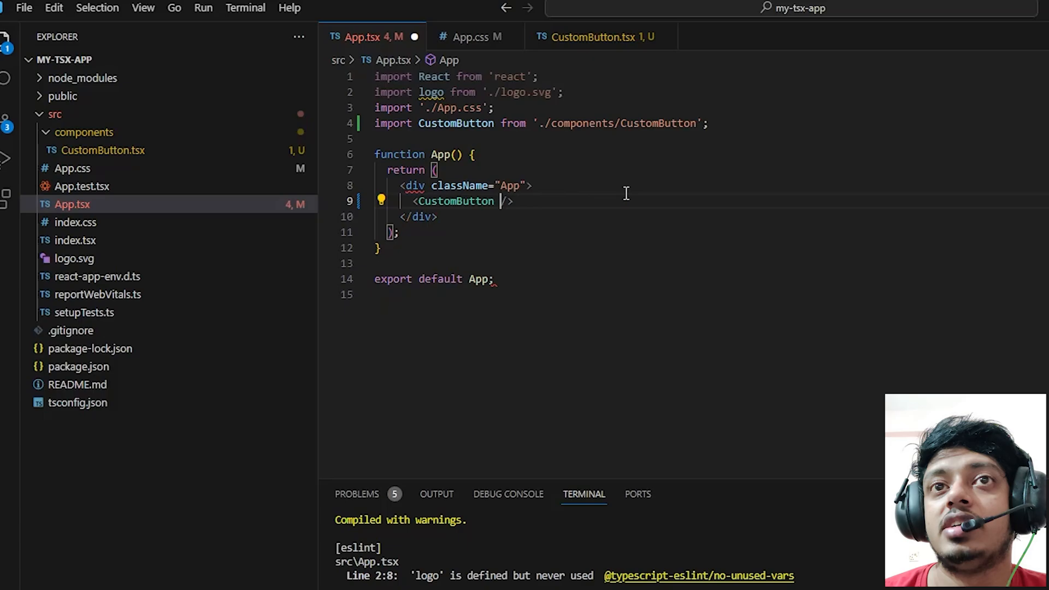
click(592, 36)
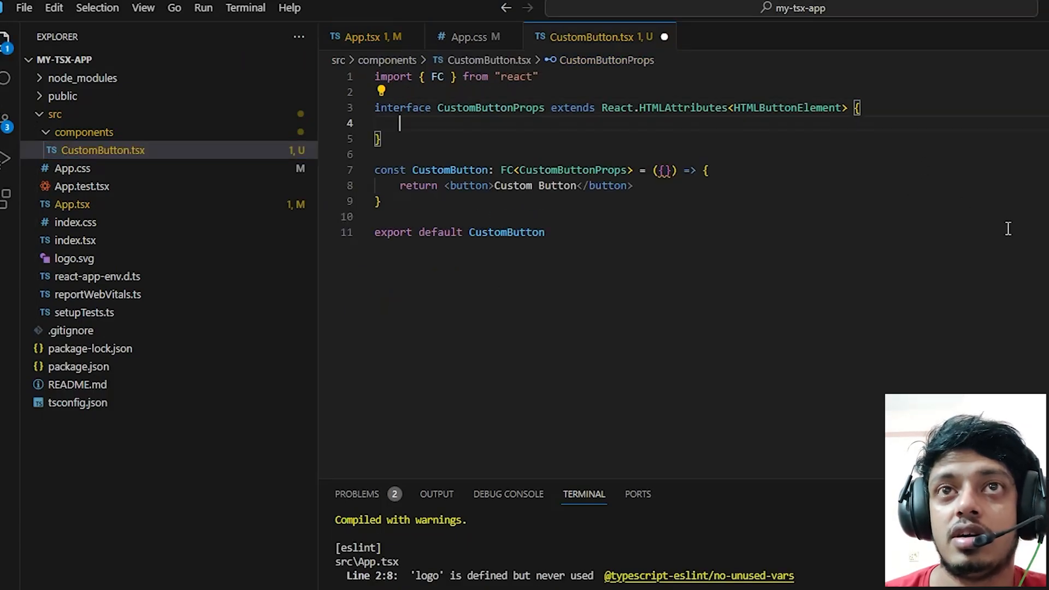
Step: Add a 'Custom properties of button' comment, disabled?: boolean, and disabled on the button
text(// Cus)
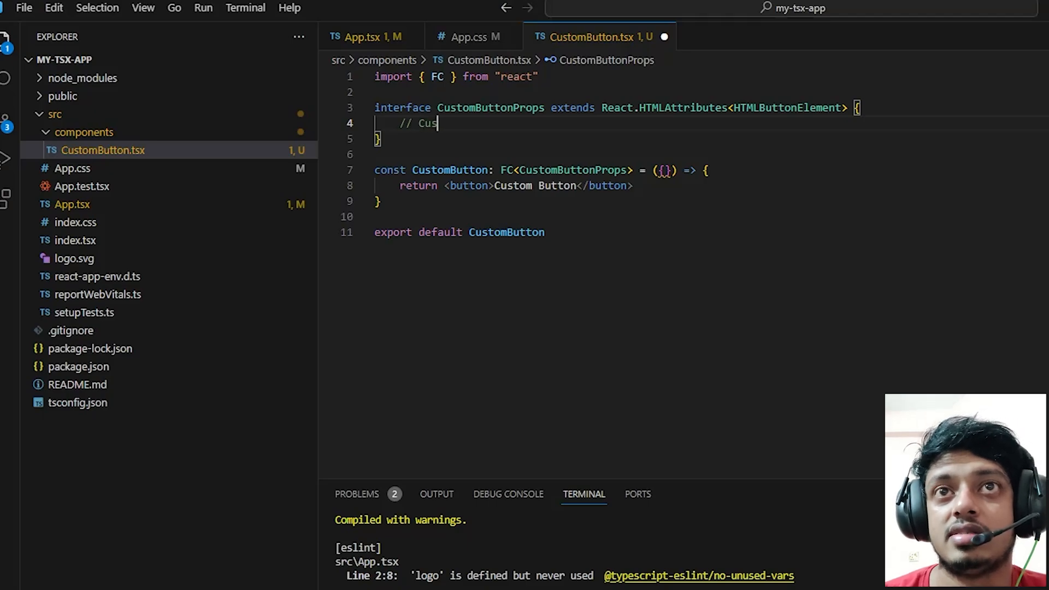
text(tom propertie)
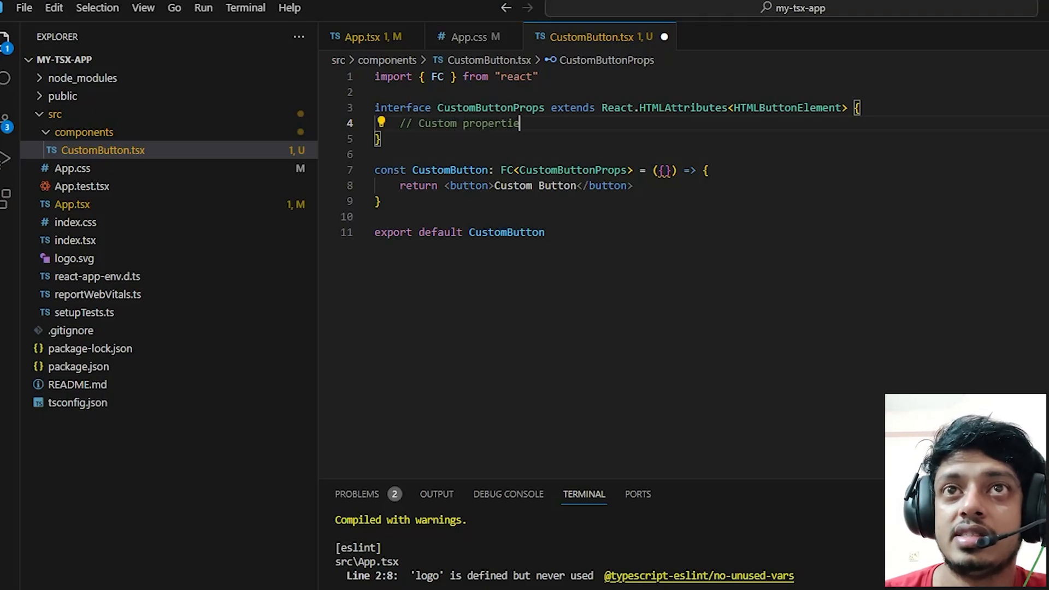
text(s of button)
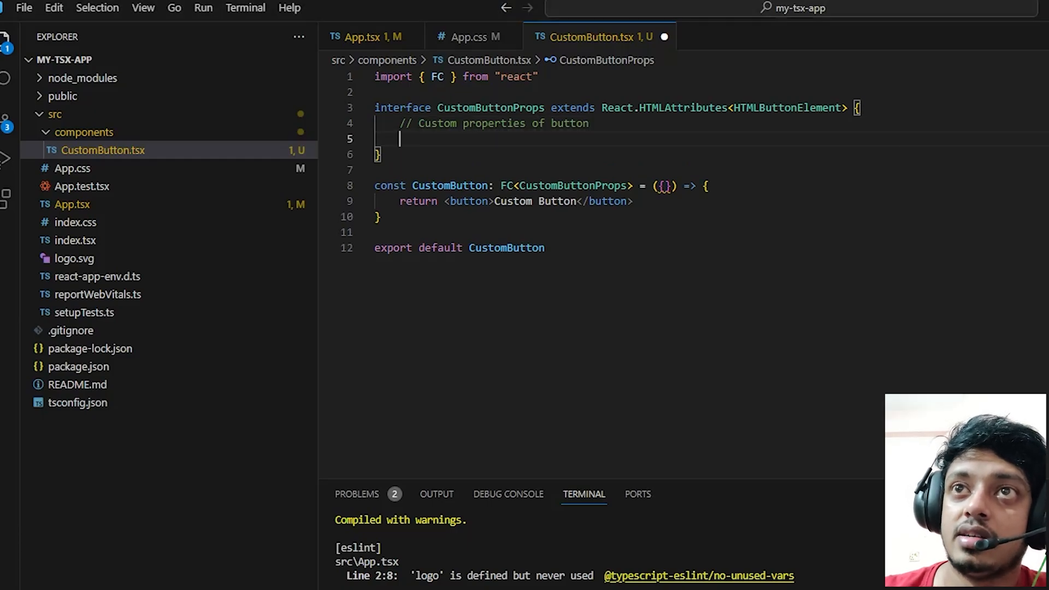
text(disabled?: boolean)
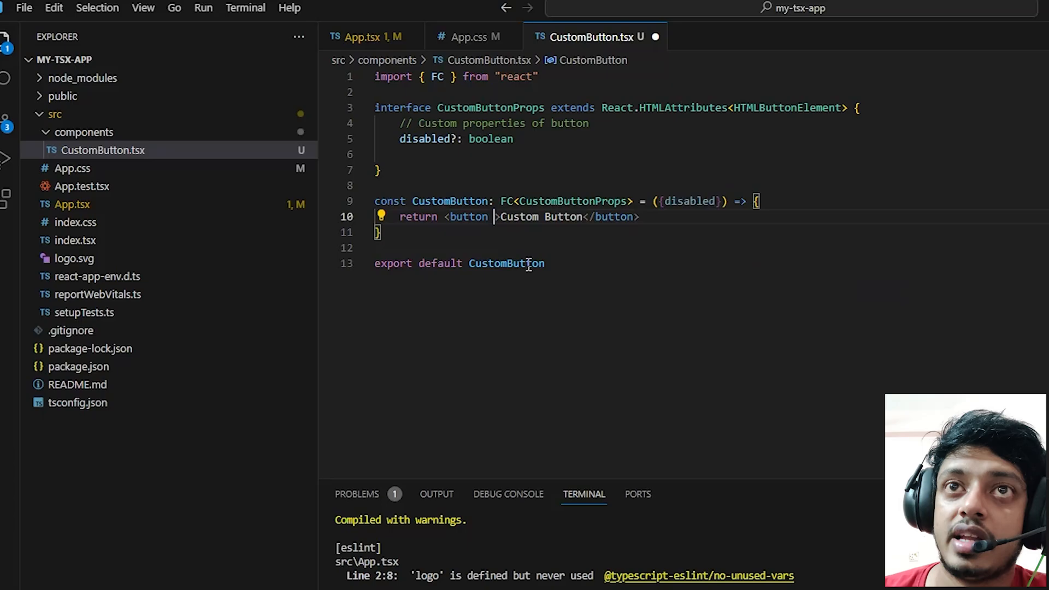
text(disabled)
text(<CustomButton aria-label="" />)
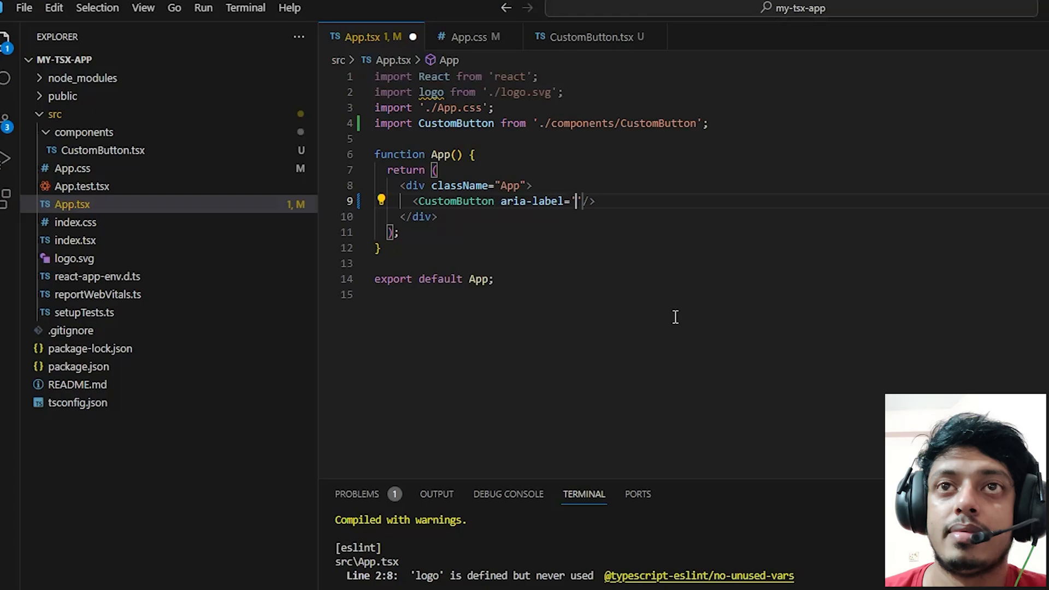
Step: Pass aria-label 'custom-button' from App, collect ...props, and log props to the console
text(custom-bu)
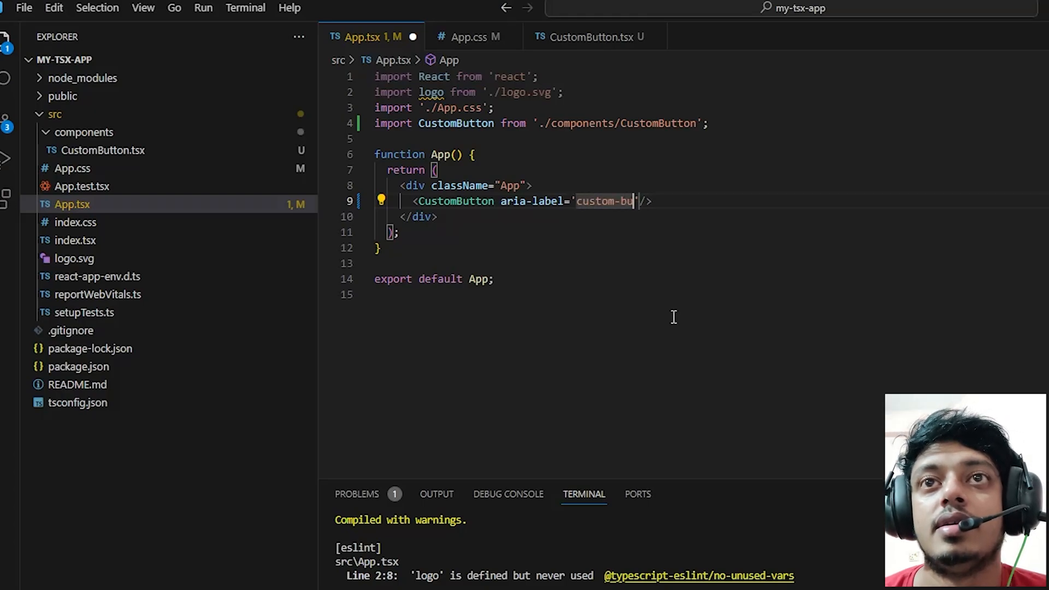
click(591, 36)
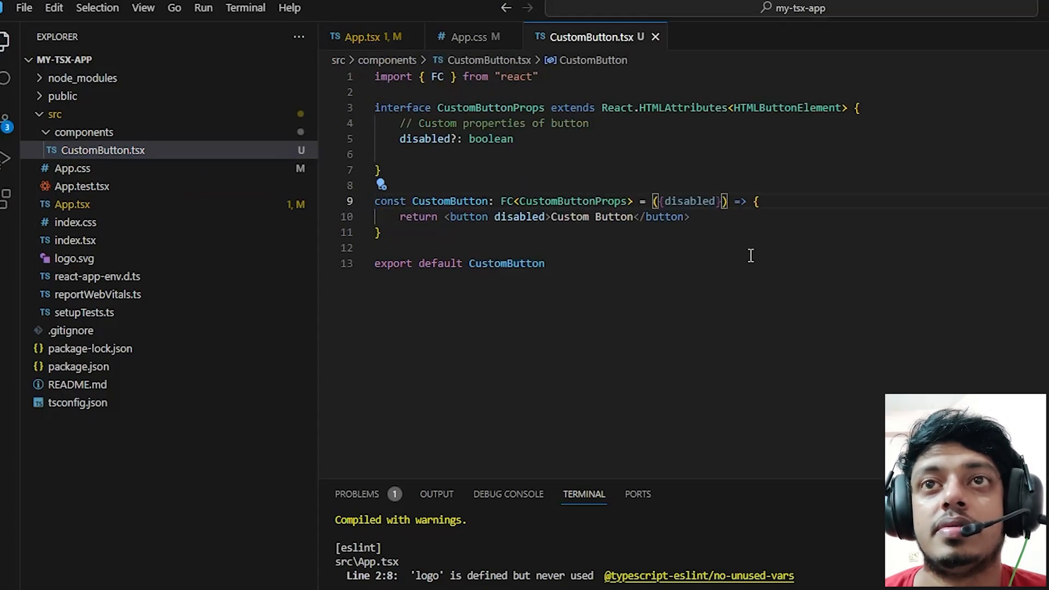
text(, ...props)
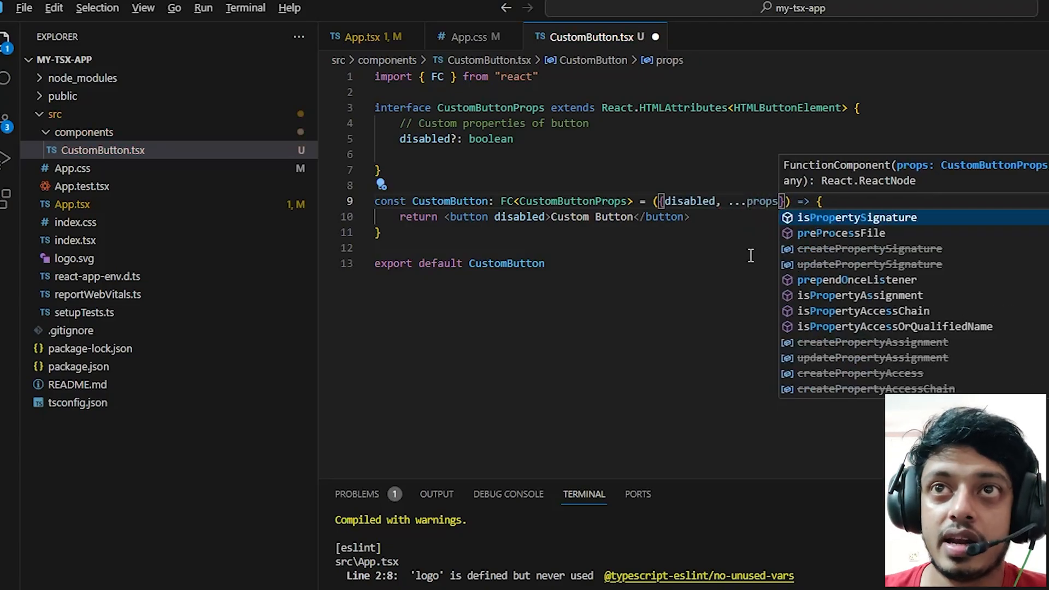
key(Escape)
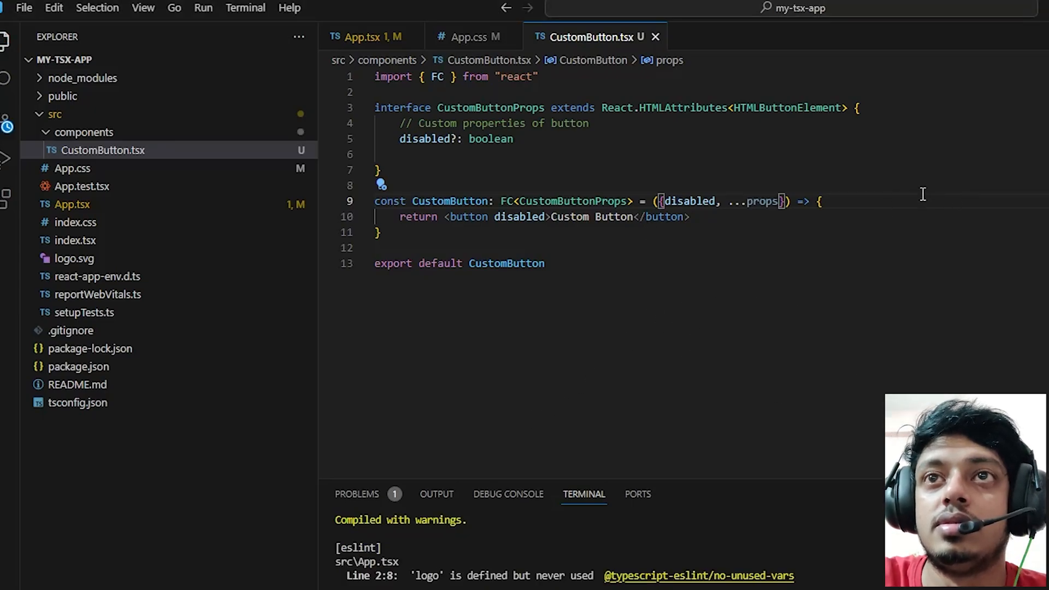
text(console)
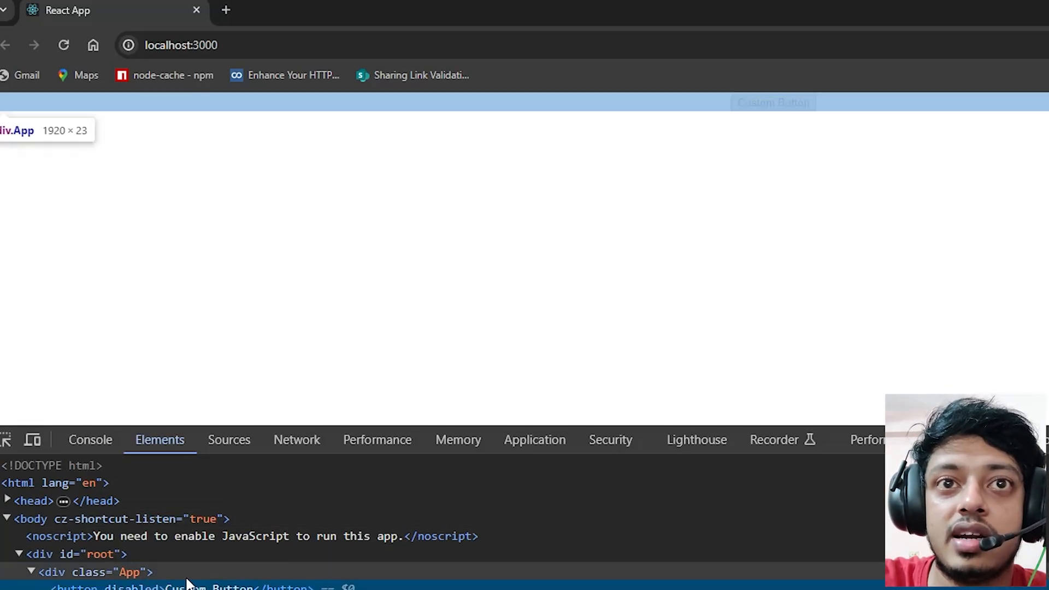
Step: Resume the debugger in Chrome's Console and expand props showing aria-label 'custom-button'
click(91, 439)
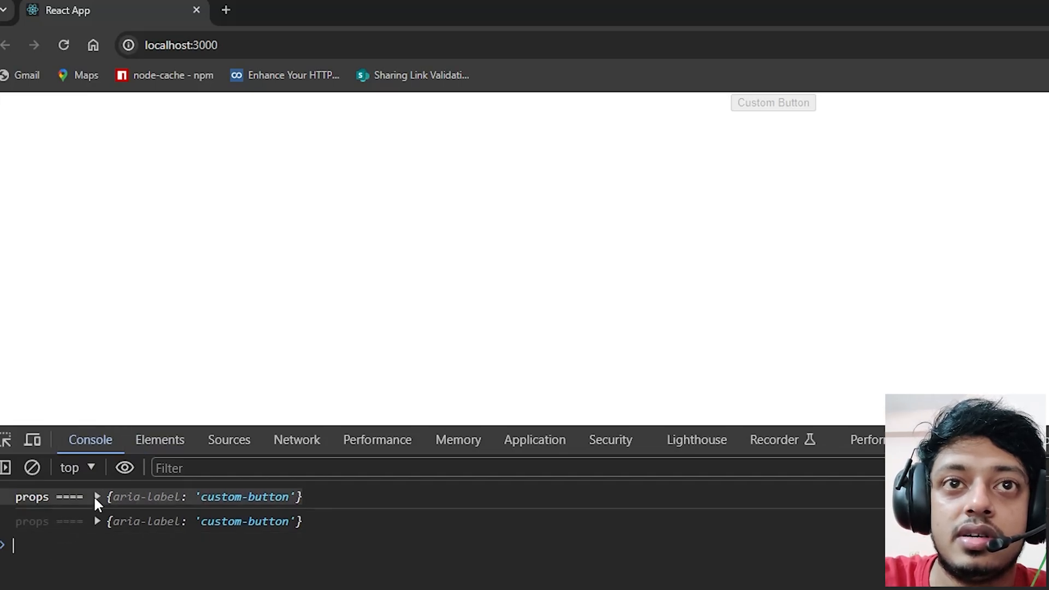
click(229, 439)
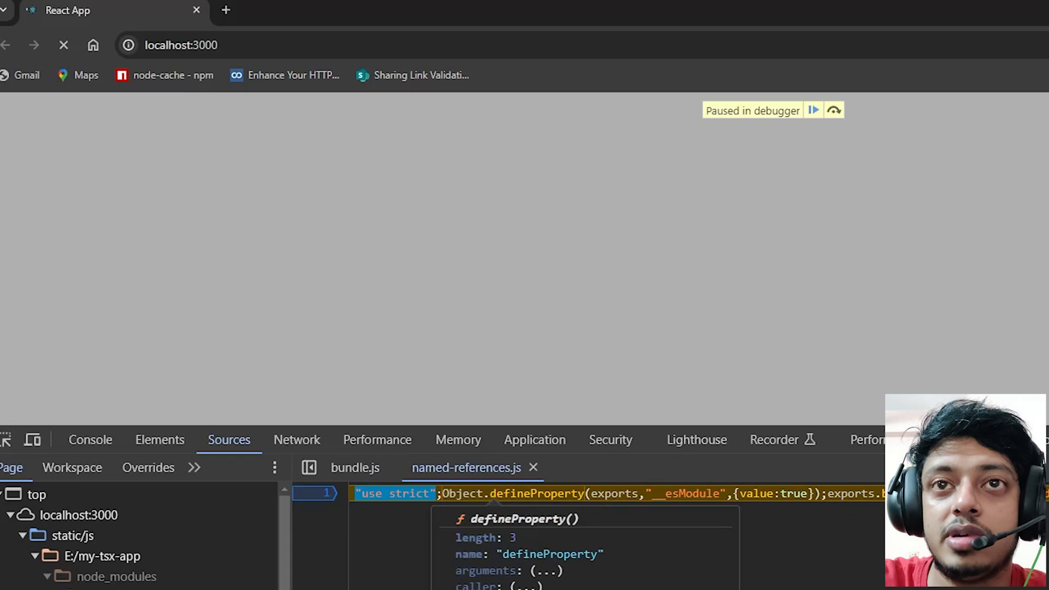
click(813, 110)
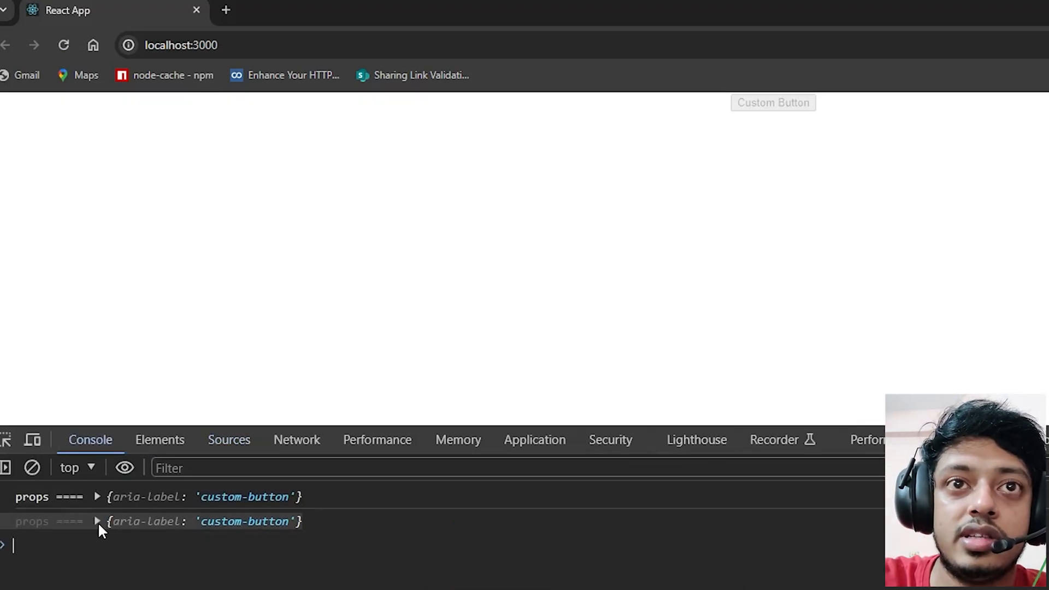
click(96, 522)
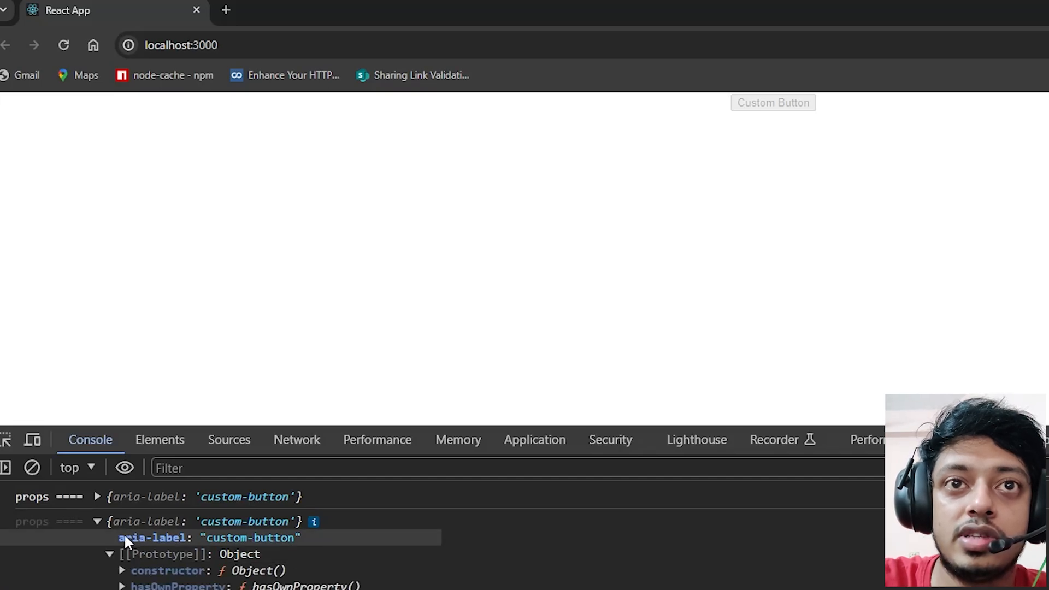
click(110, 554)
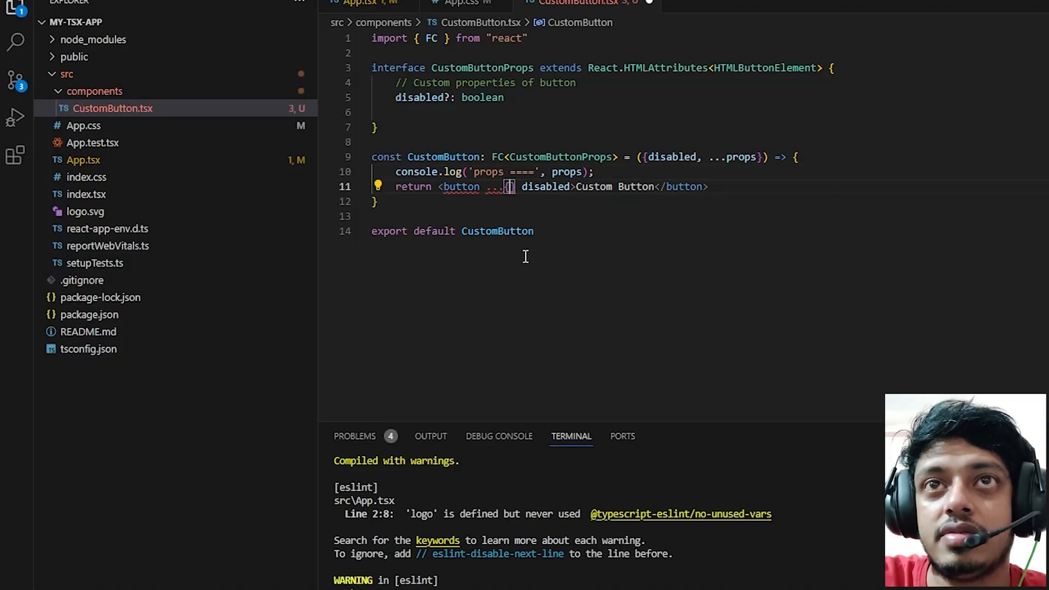
Step: Spread {...props} onto the disabled button in CustomButton.tsx, then switch to App.tsx
text(props)
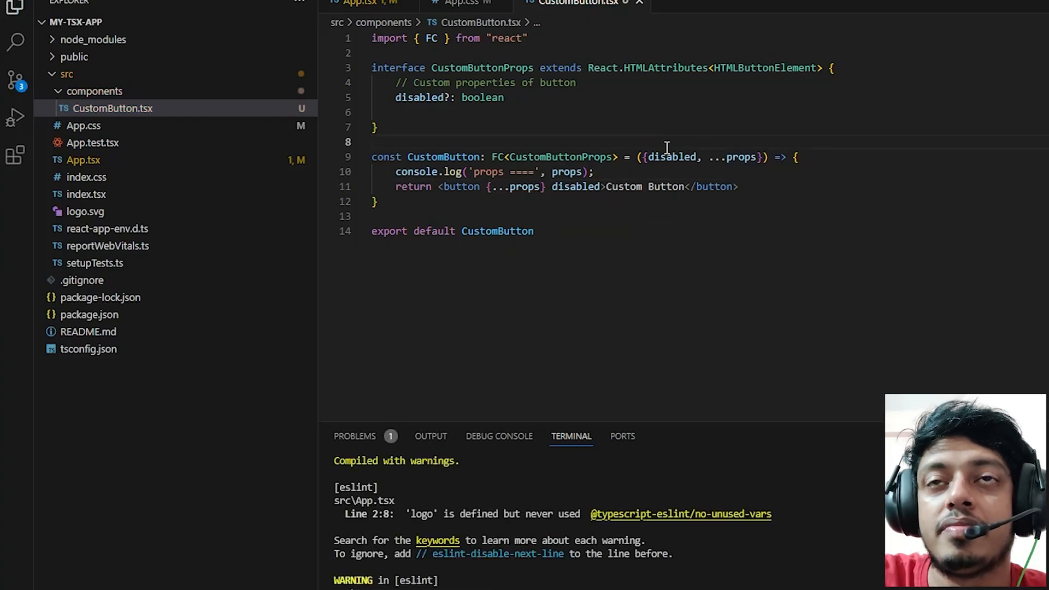
right_click(745, 63)
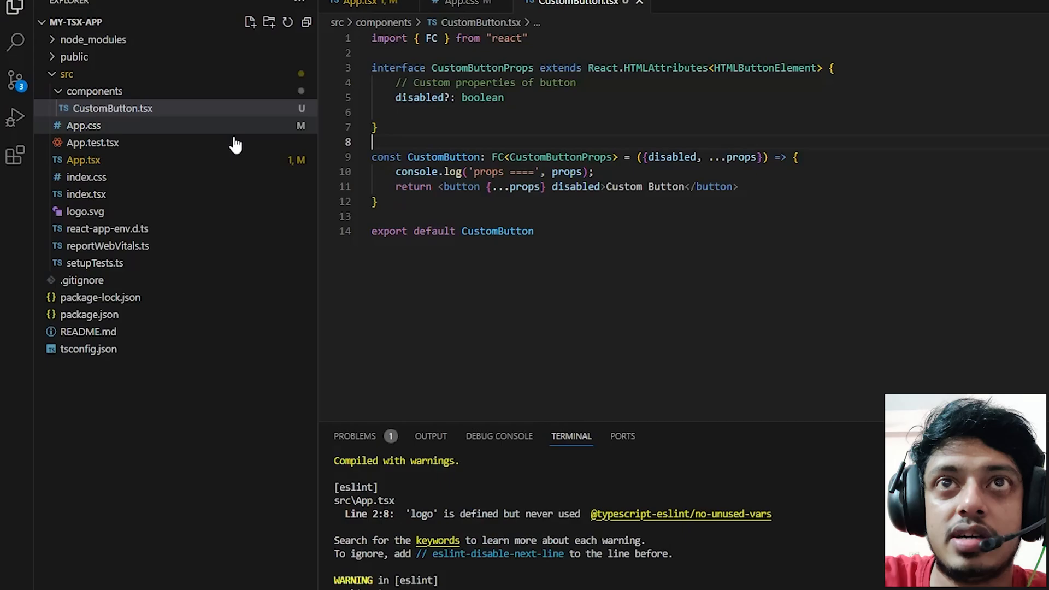
click(83, 159)
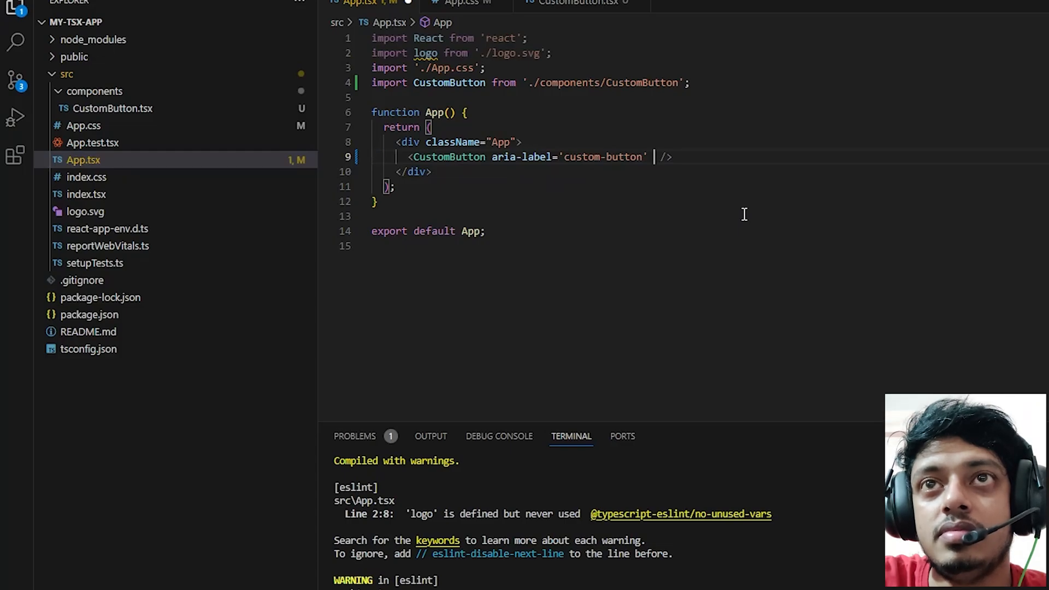
Step: Pass className='bg-red-500' to CustomButton in App.tsx and review CustomButton.tsx
text(className='b')
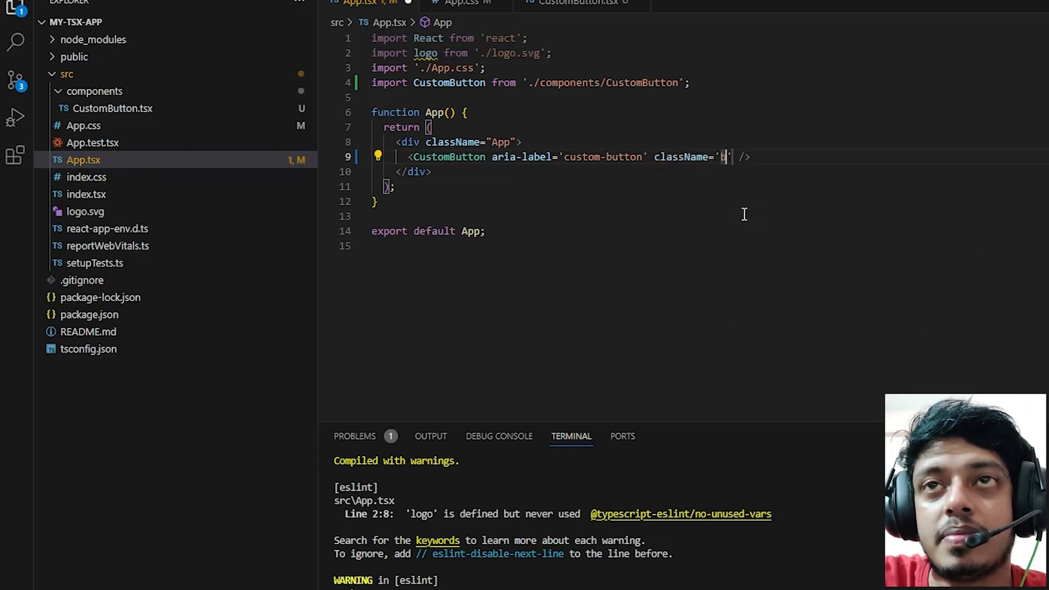
text(bg-red-500)
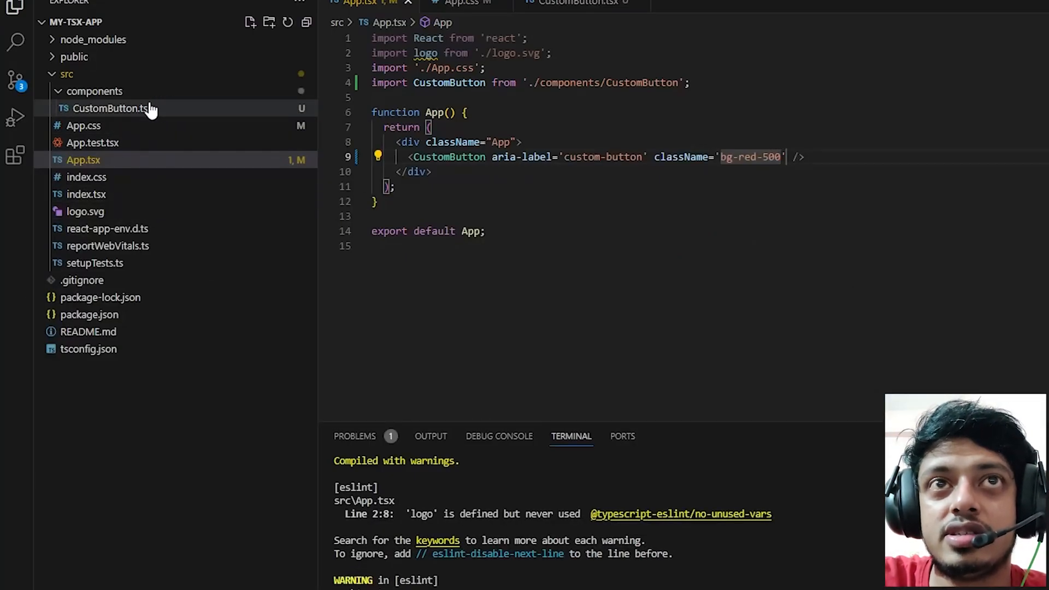
click(112, 108)
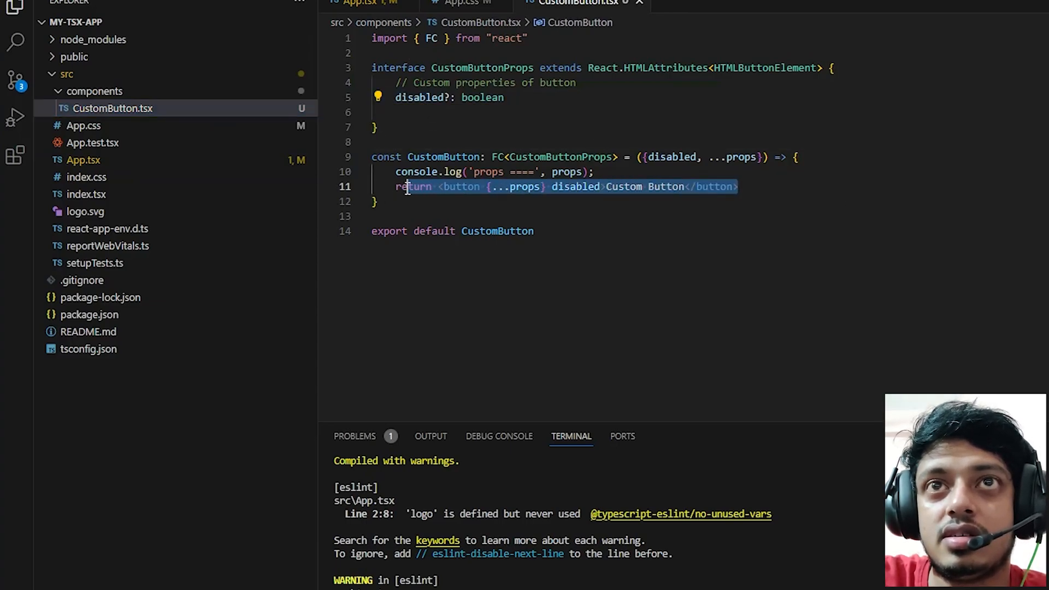
mouse_move(177, 220)
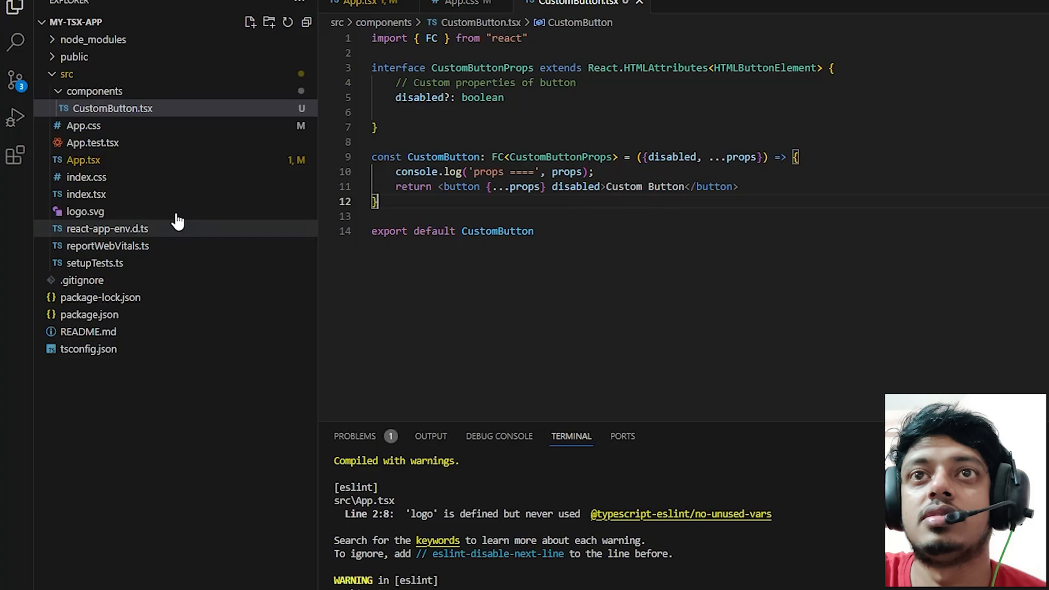
Step: Check the .bg-red-500 rule in App.css and view the logged className prop in DevTools
click(83, 125)
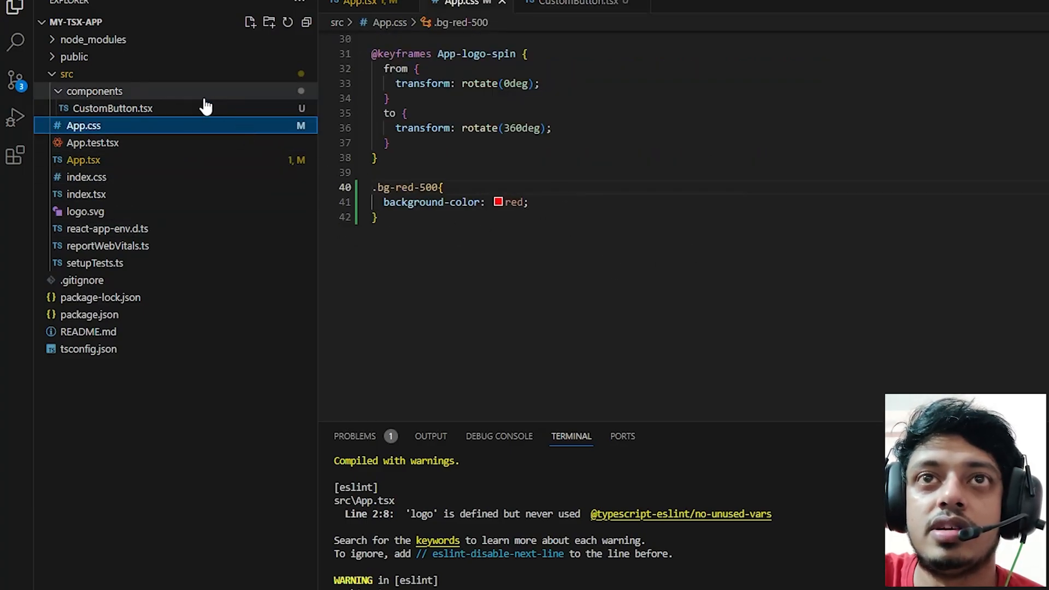
click(113, 108)
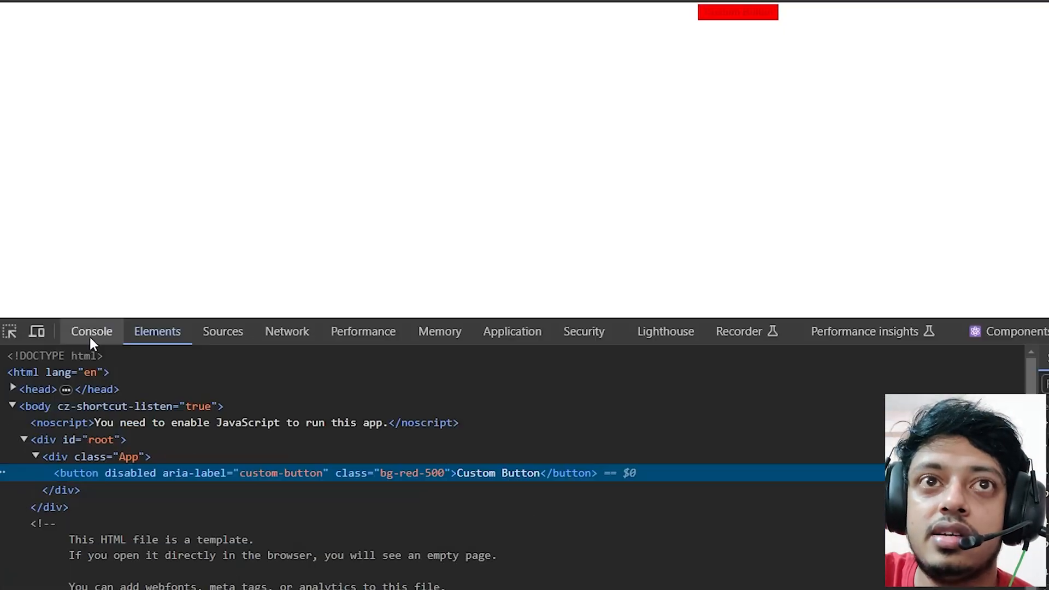
click(91, 331)
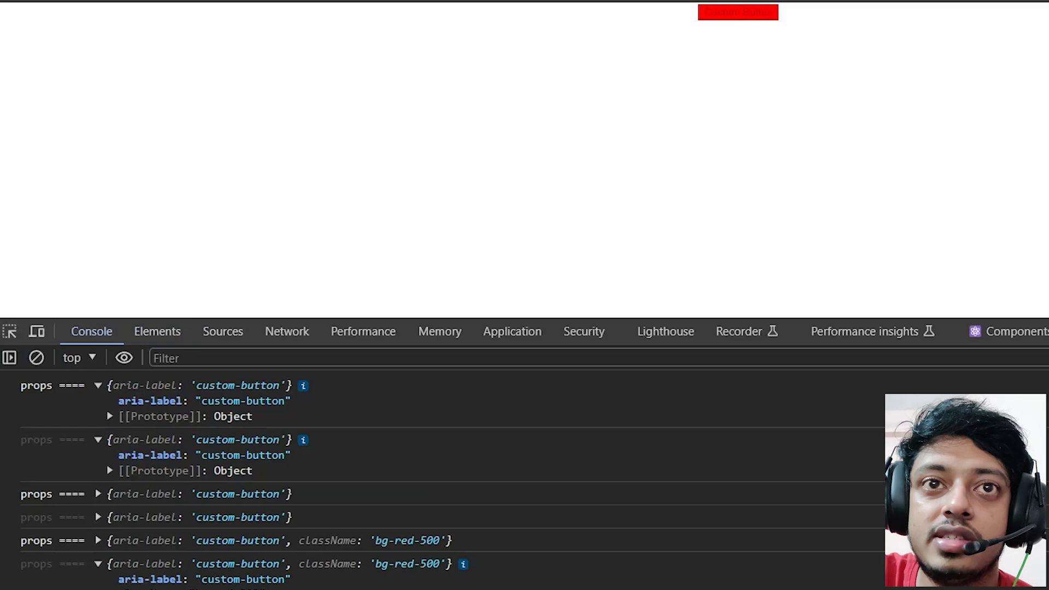